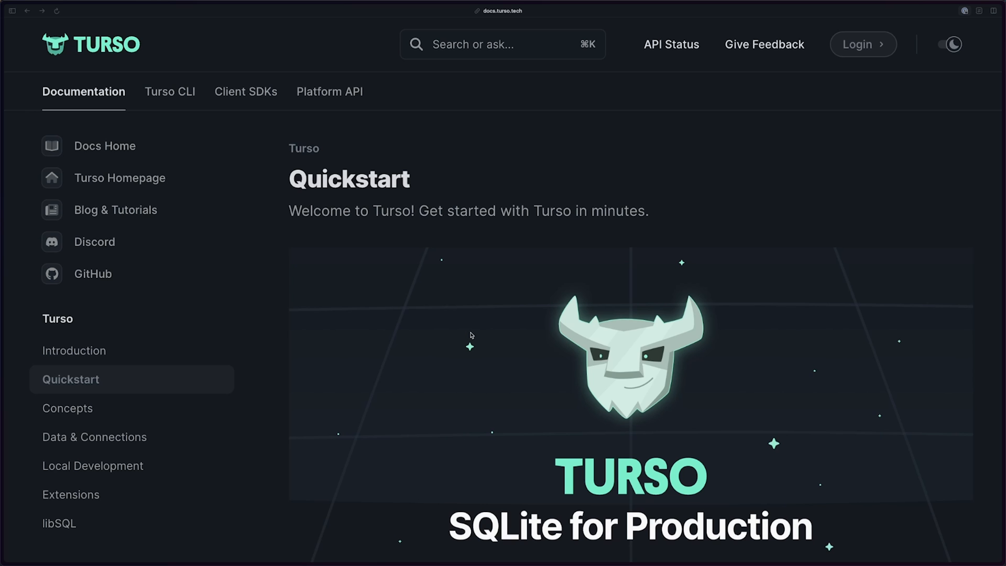
Step: Scroll the Turso Quickstart down to the 'Install the Turso CLI' brew command
{"action": "scroll", "scroll_direction": "down", "scroll_amount": 3}
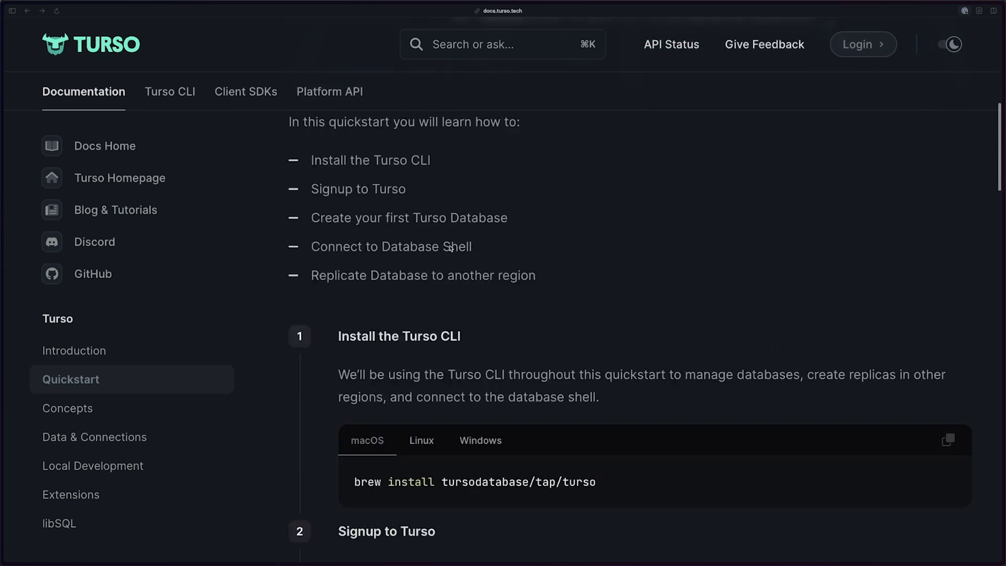
{"action": "scroll", "scroll_direction": "down", "scroll_amount": 3}
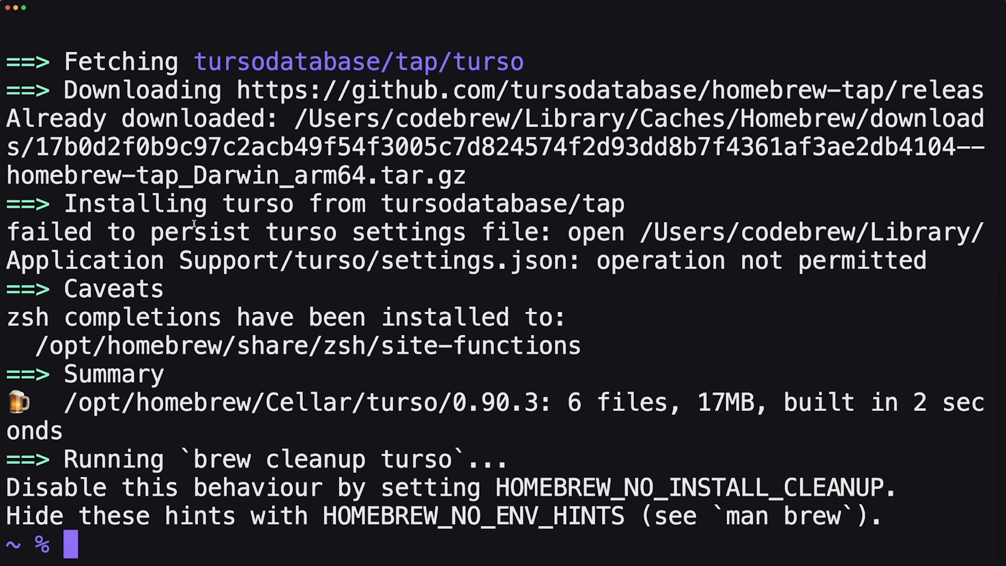
Step: Confirm the existing Turso sign-in and create the drizzle-turso-db database
{"action": "type", "text": "turso auth signup"}
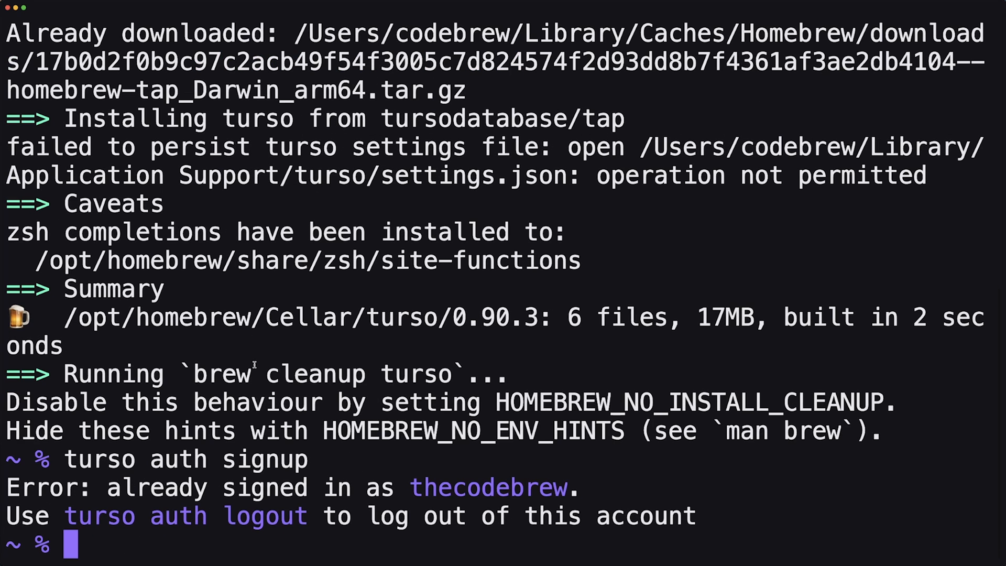
{"action": "type", "text": "turso db create"}
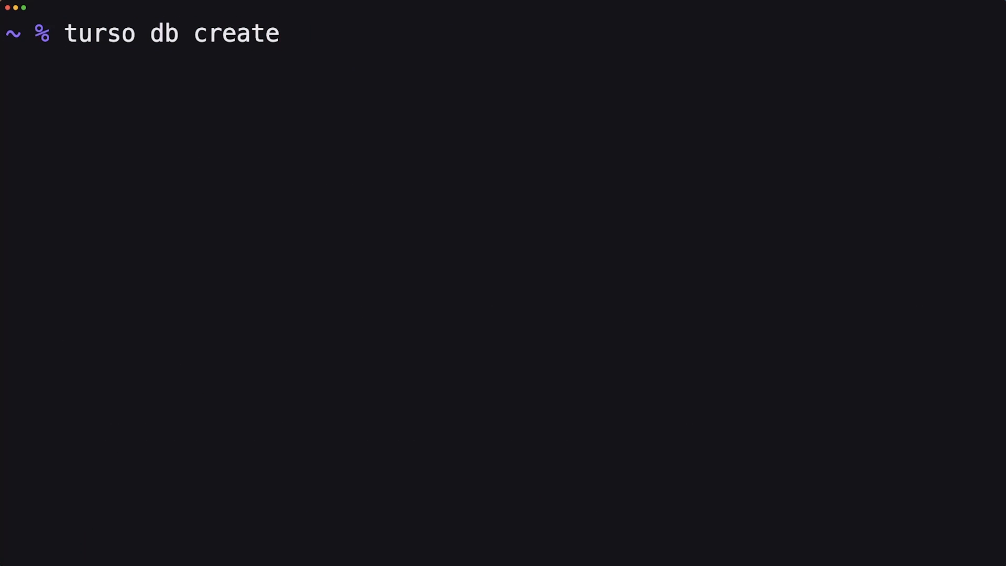
{"action": "type", "text": "drizz"}
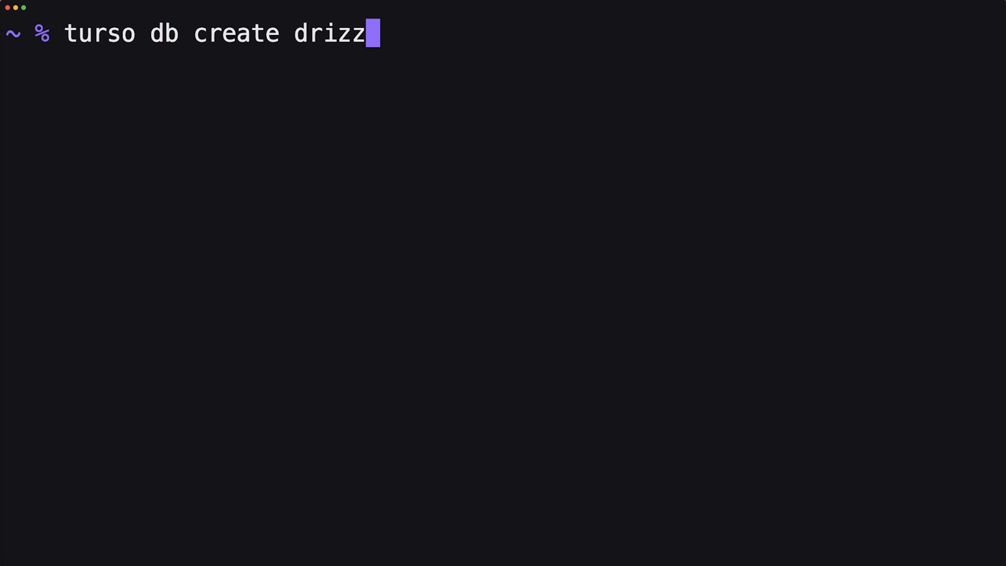
{"action": "type", "text": "le-turso-db"}
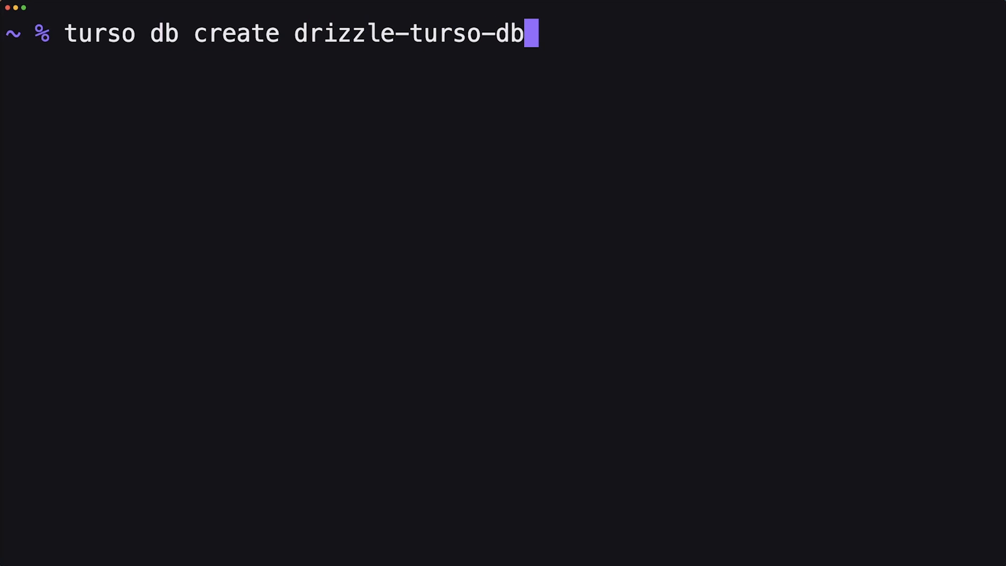
{"action": "key", "text": "Return"}
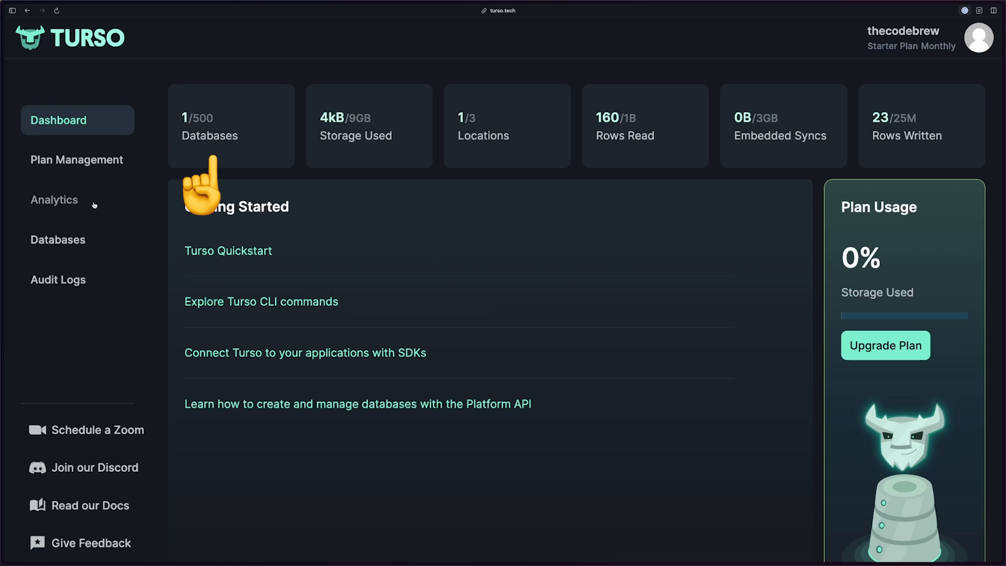
Step: Show the Databases list with drizzle-turso-db and its Toronto primary location
{"action": "left_click", "coordinate": [57, 239]}
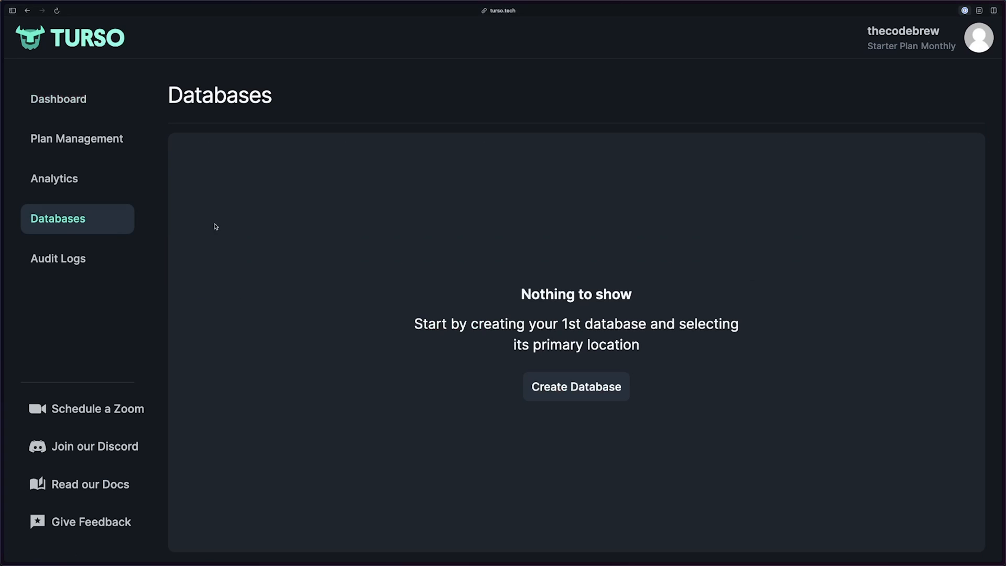
{"action": "left_click", "coordinate": [575, 386]}
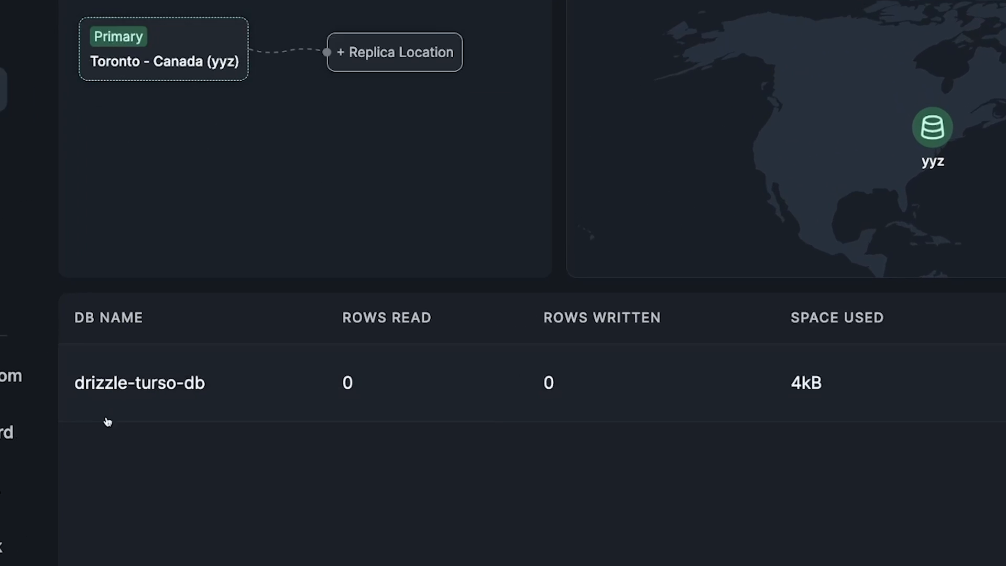
{"action": "scroll", "scroll_direction": "down", "scroll_amount": 3}
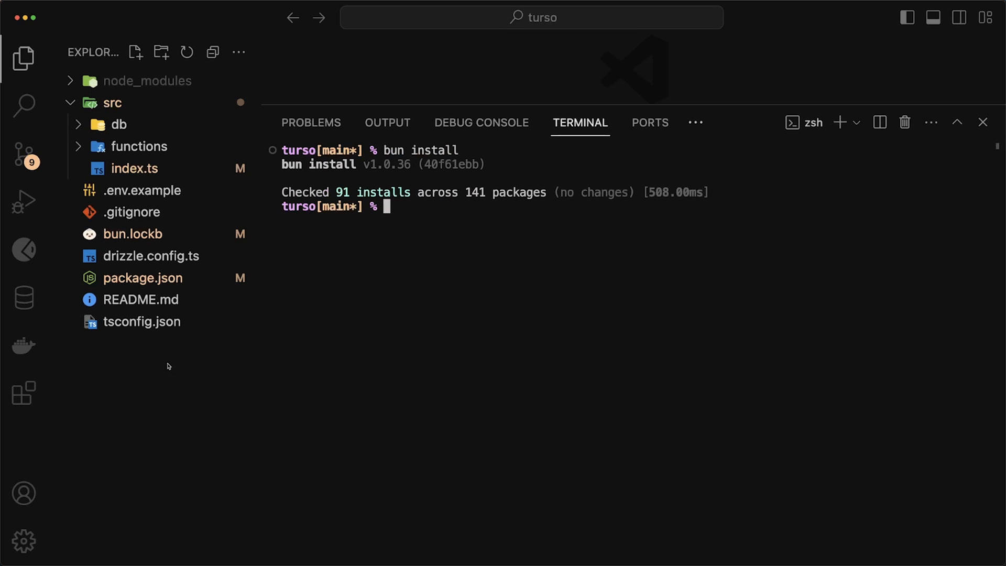
{"action": "mouse_move", "coordinate": [277, 248]}
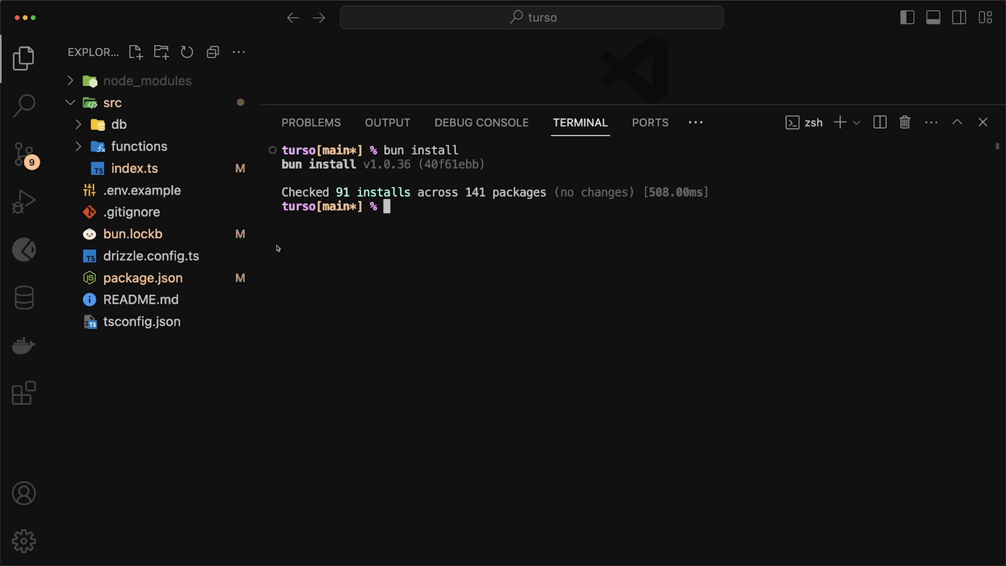
{"action": "left_click", "coordinate": [982, 122]}
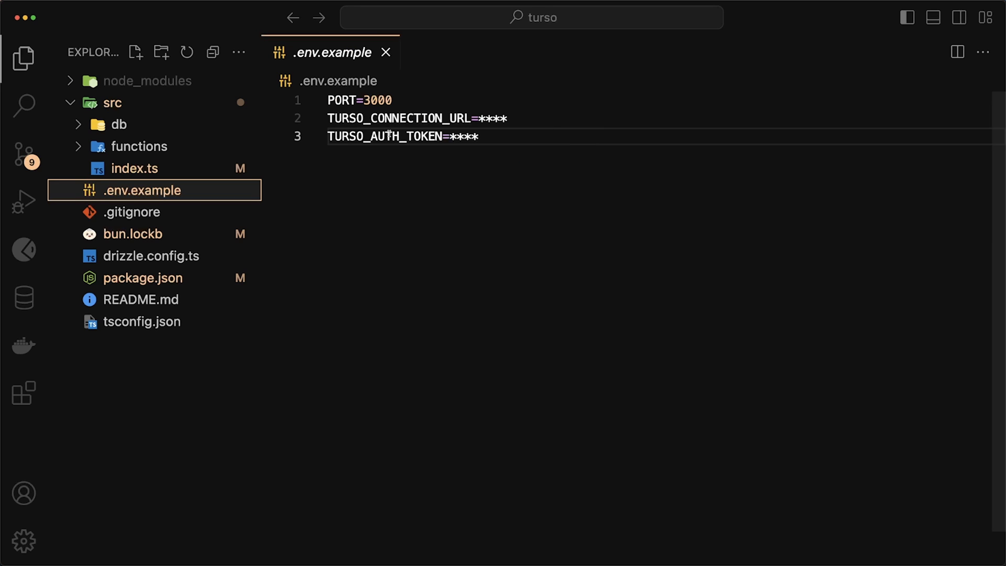
{"action": "left_click", "coordinate": [408, 118]}
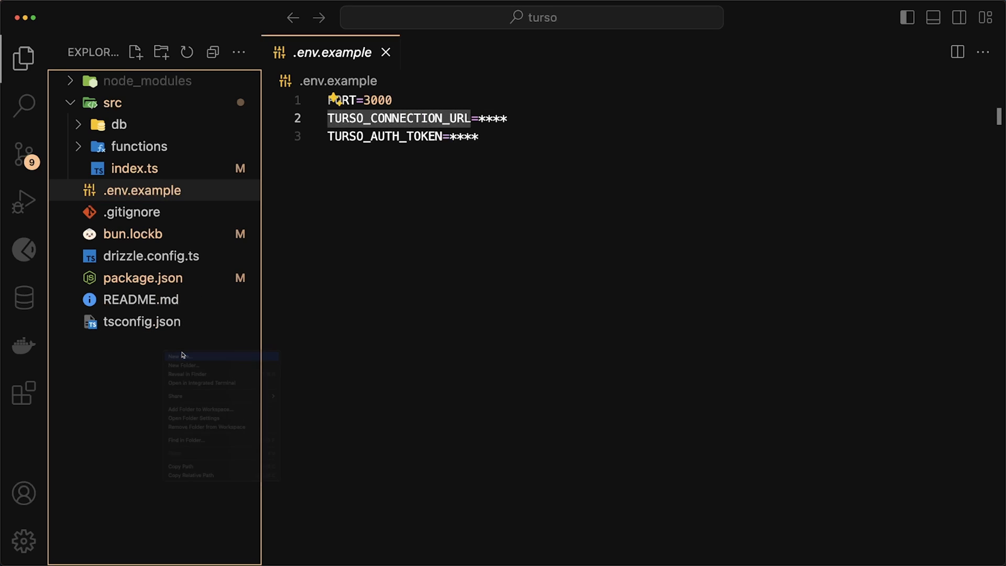
{"action": "left_click", "coordinate": [182, 356]}
{"action": "type", "text": "TURSO_CONNECTION_URL="}
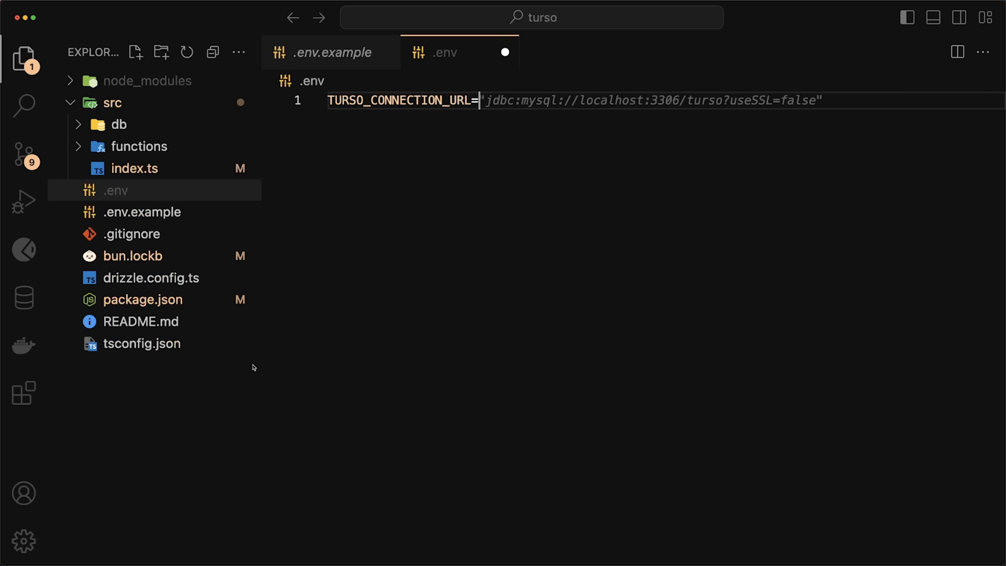
{"action": "type", "text": "http://127.0.0.1:8080"}
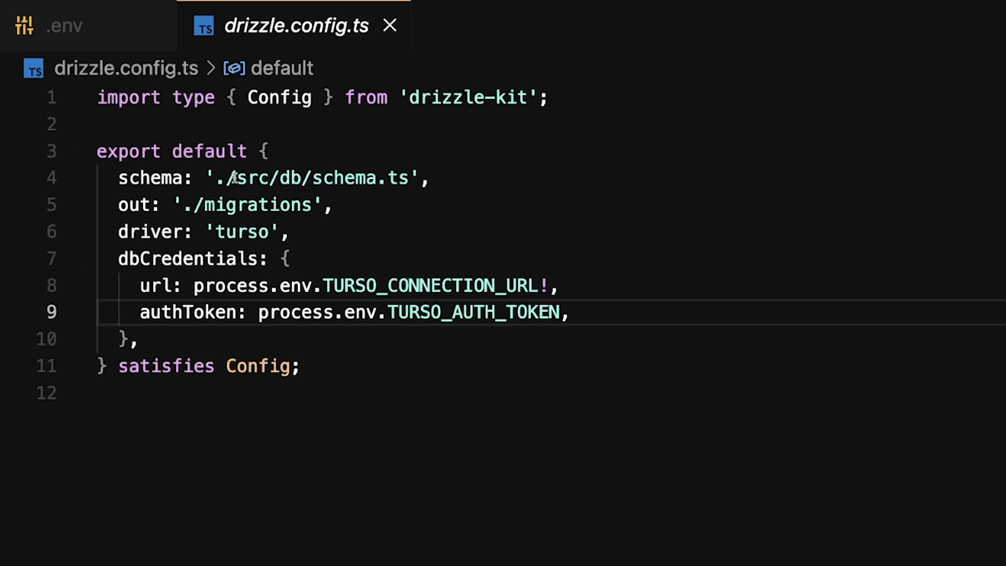
{"action": "mouse_move", "coordinate": [314, 205]}
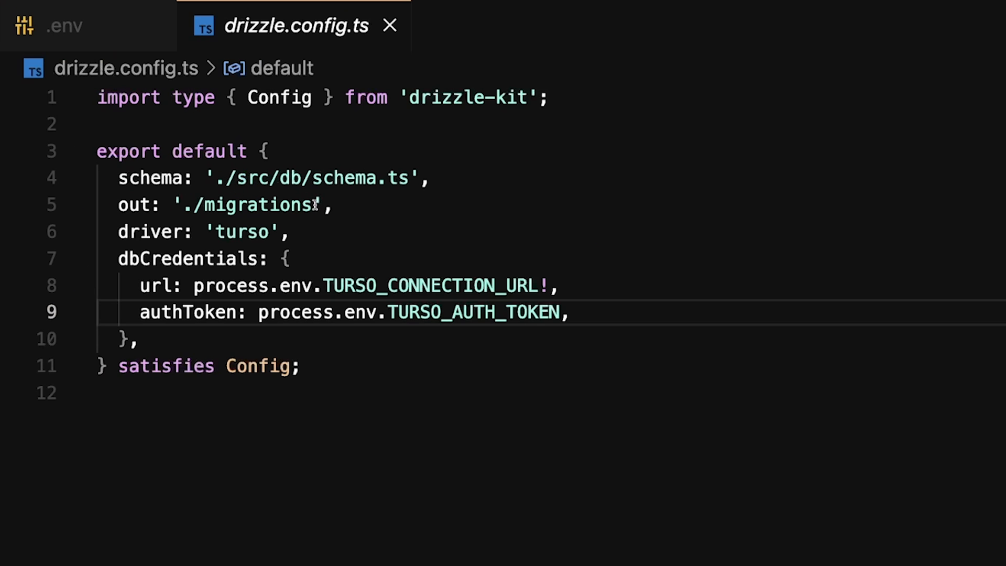
Step: Review drizzle.config.ts, then src/db index.ts, migrate.ts and the schema.ts tables
{"action": "left_click", "coordinate": [259, 231]}
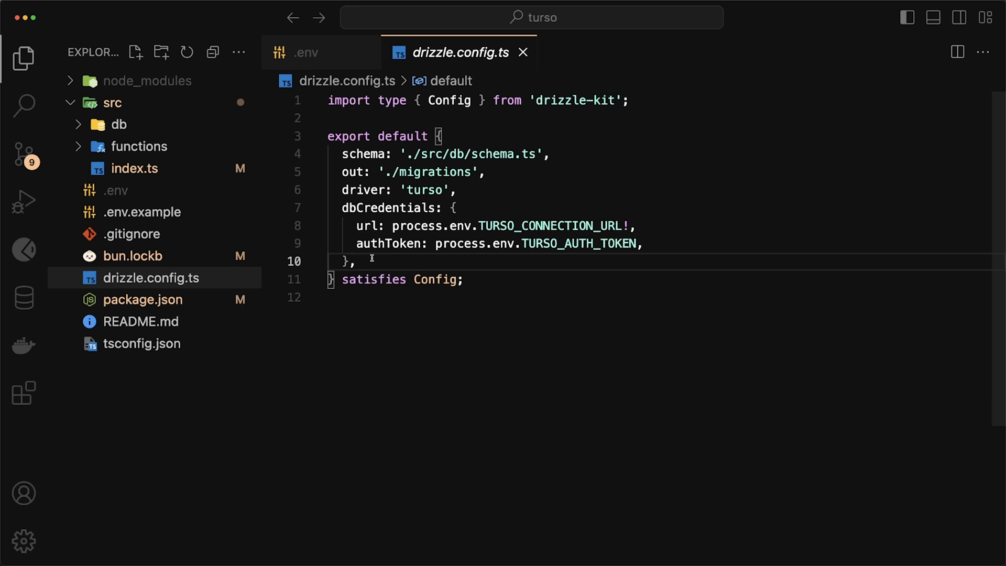
{"action": "left_click", "coordinate": [118, 125]}
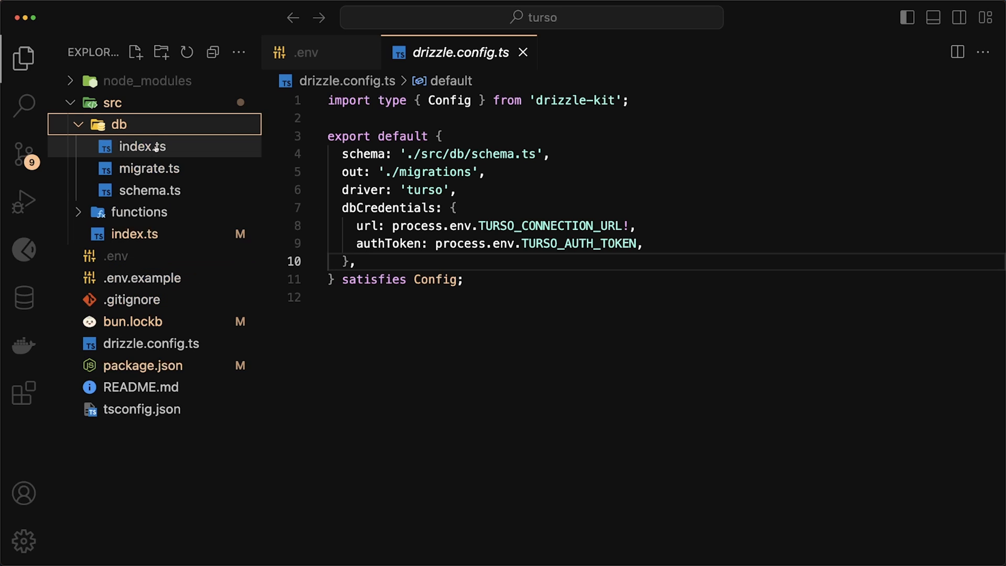
{"action": "left_click", "coordinate": [140, 145]}
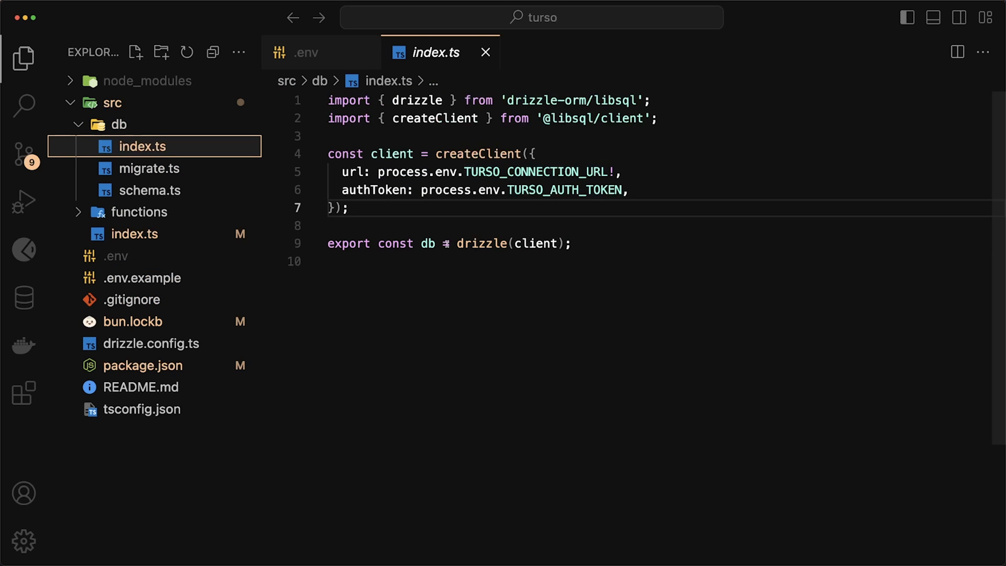
{"action": "left_click", "coordinate": [146, 168]}
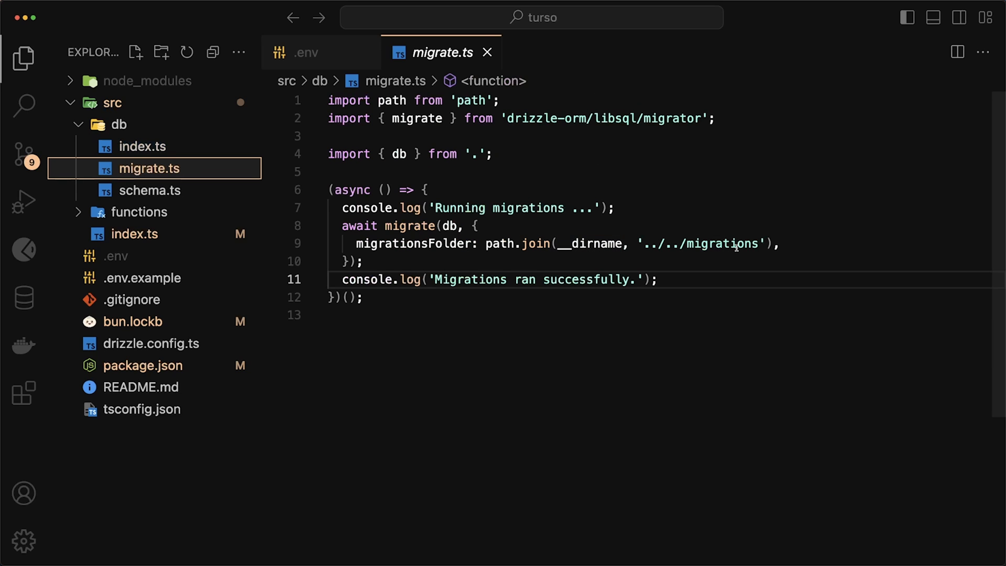
{"action": "mouse_move", "coordinate": [408, 225]}
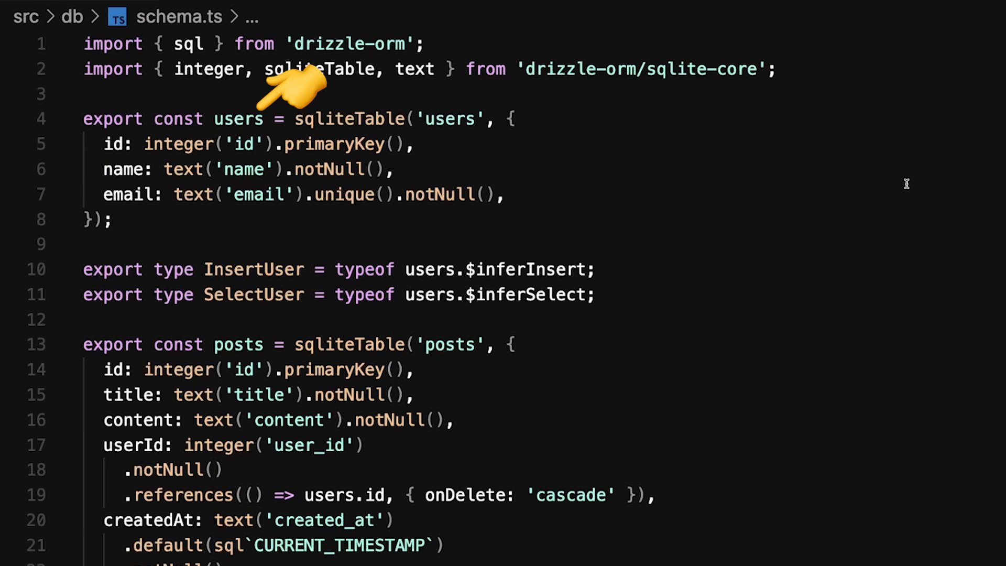
{"action": "scroll", "scroll_direction": "down", "scroll_amount": 3}
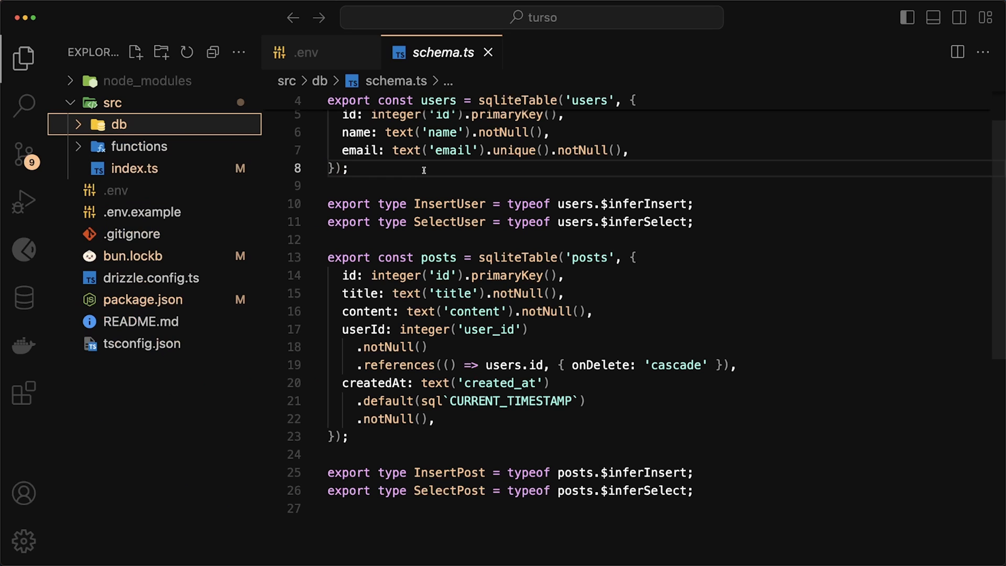
{"action": "left_click", "coordinate": [140, 146]}
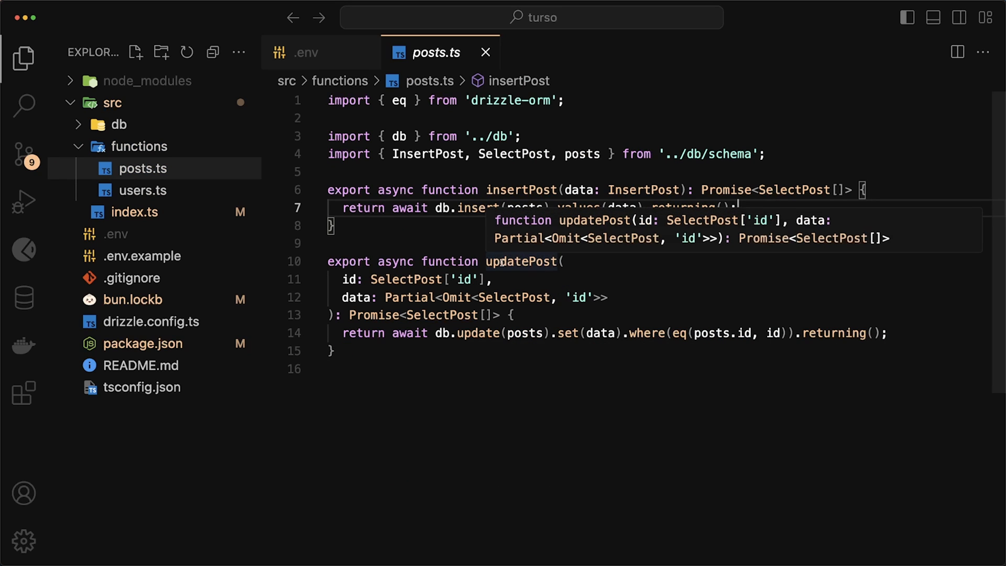
{"action": "left_click", "coordinate": [143, 190]}
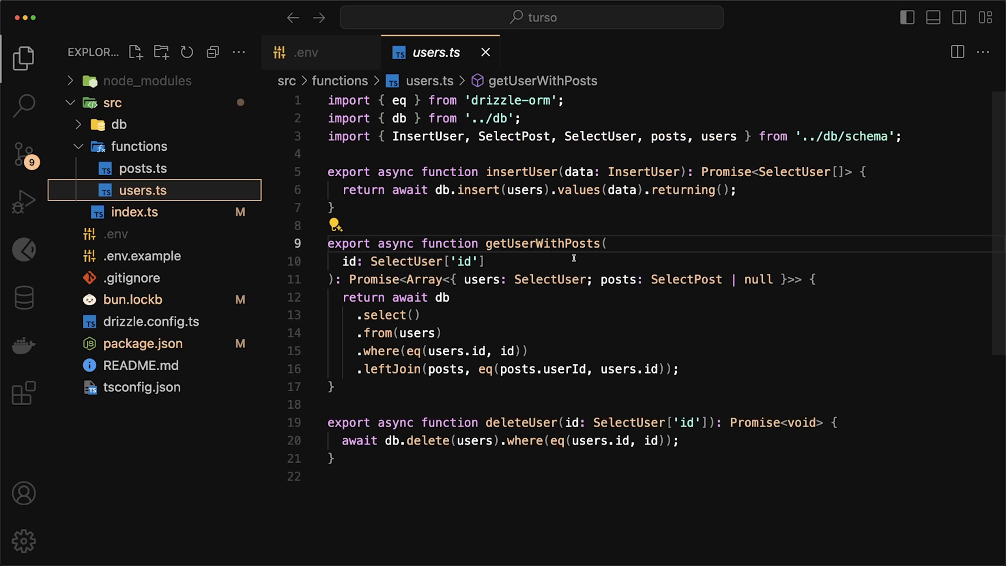
{"action": "mouse_move", "coordinate": [539, 425]}
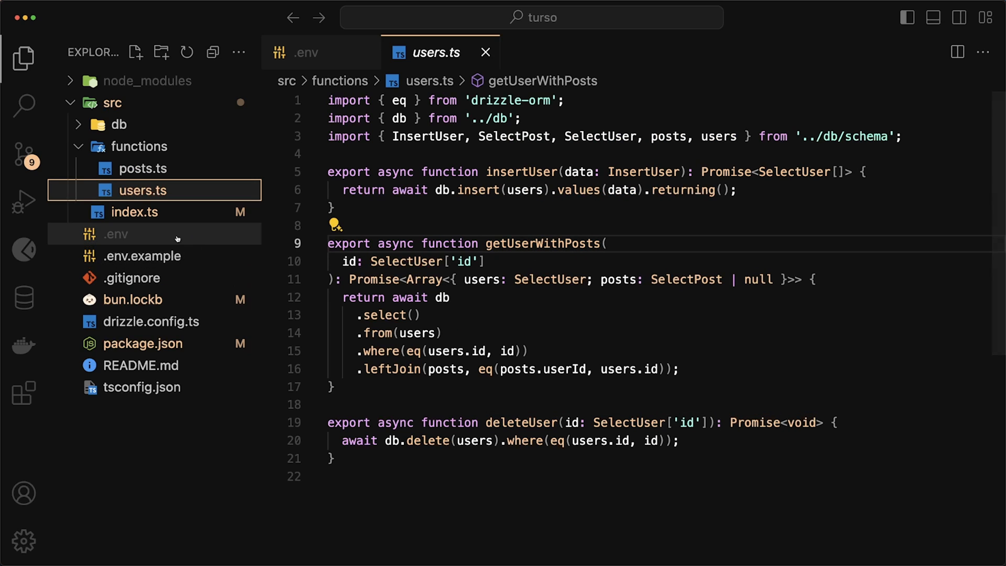
{"action": "left_click", "coordinate": [135, 212]}
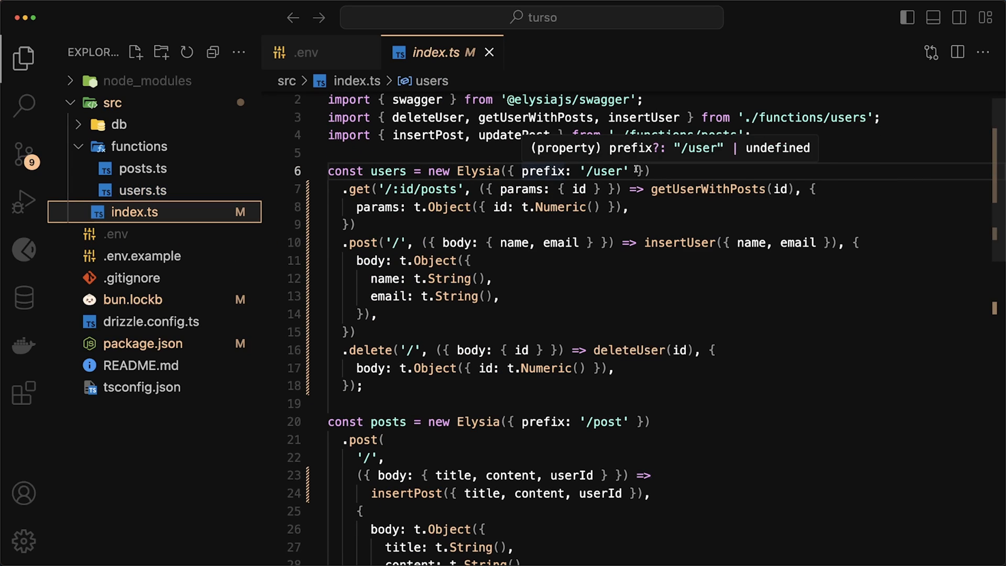
{"action": "scroll", "scroll_direction": "down", "scroll_amount": 3}
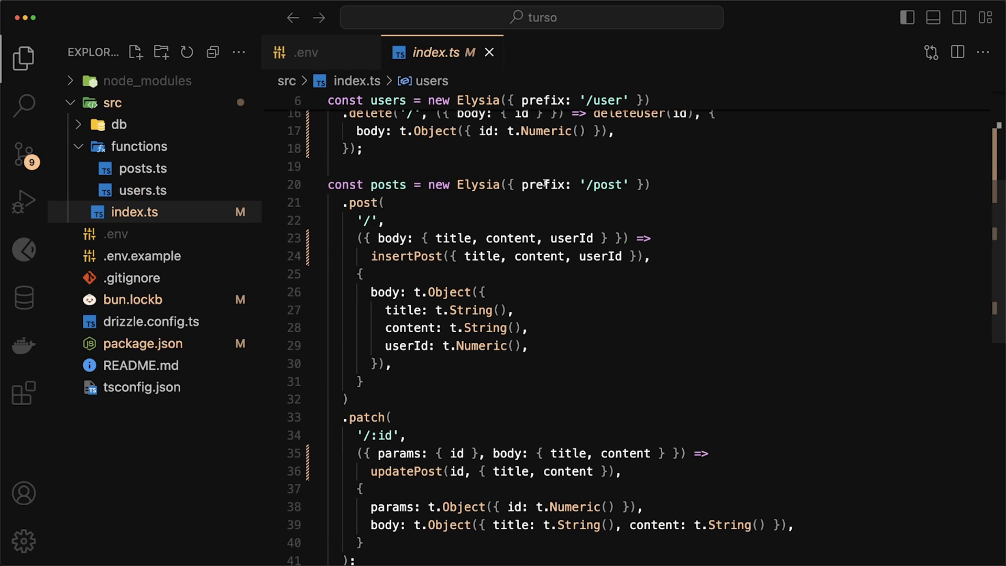
{"action": "scroll", "scroll_direction": "down", "scroll_amount": 3}
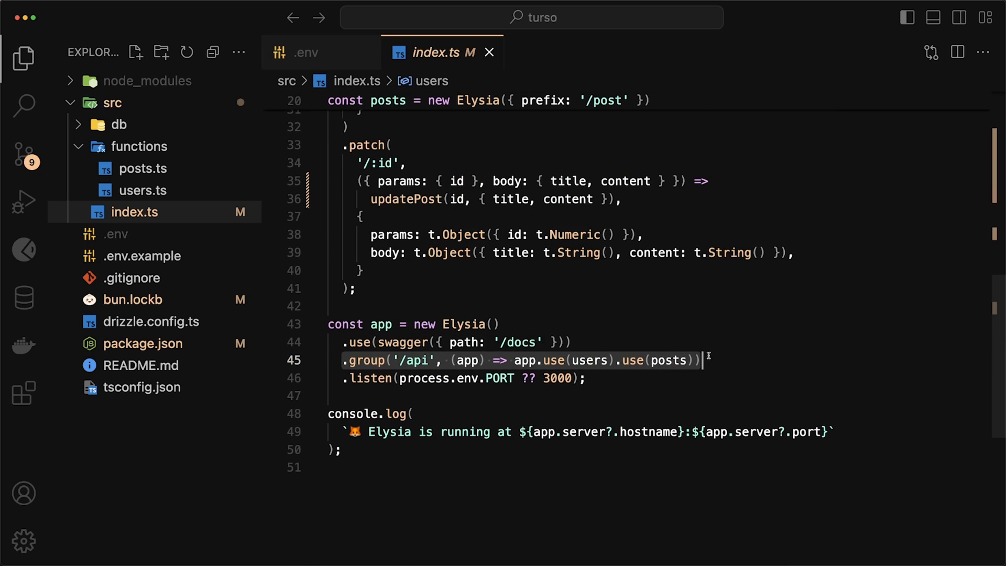
{"action": "left_click", "coordinate": [728, 360]}
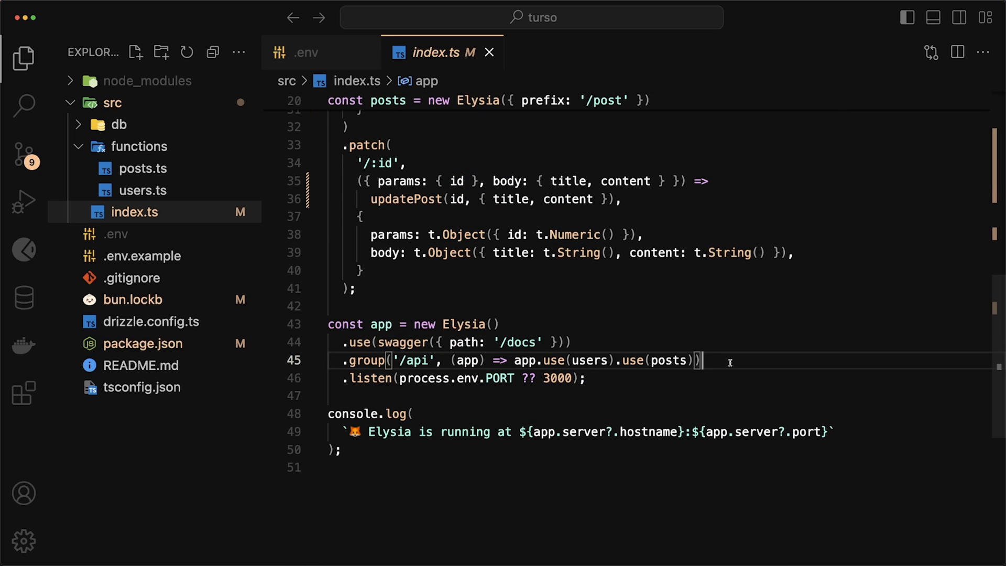
{"action": "mouse_move", "coordinate": [668, 359]}
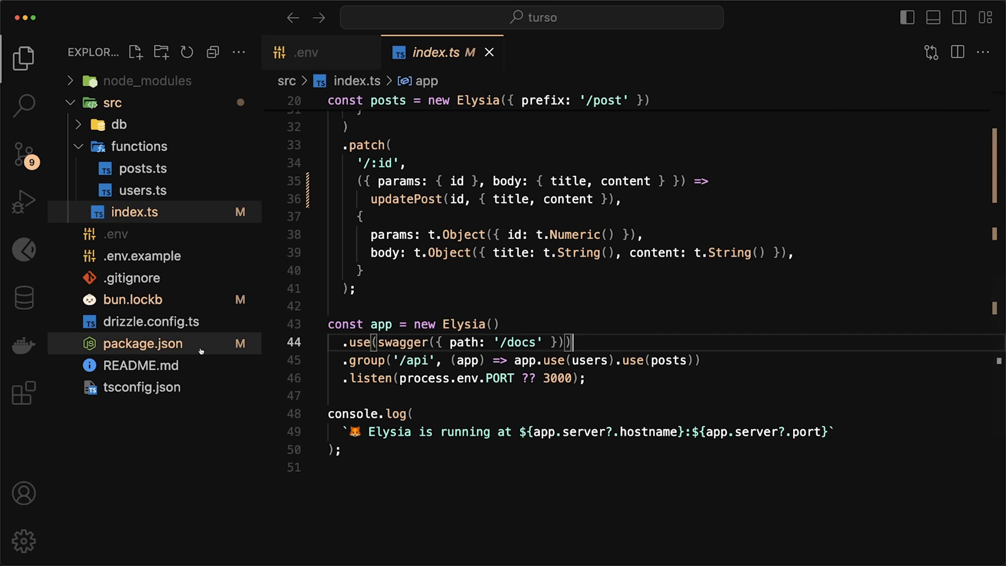
Step: Open package.json from the Explorer
{"action": "left_click", "coordinate": [143, 343]}
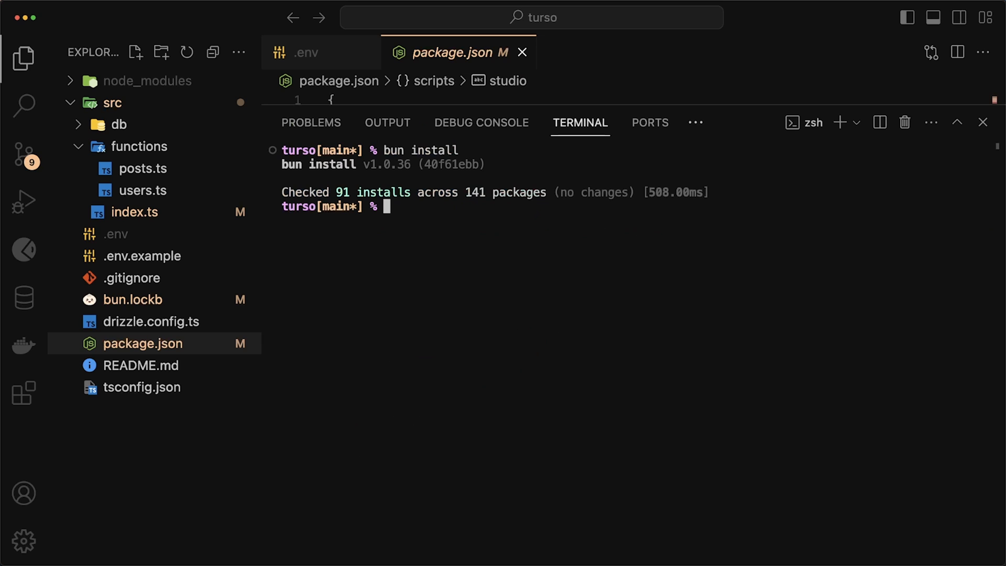
Step: Generate migration 0000_spicy_deadpool.sql with db:generate, then run the local Turso server on 8080
{"action": "type", "text": "bun run db:generate"}
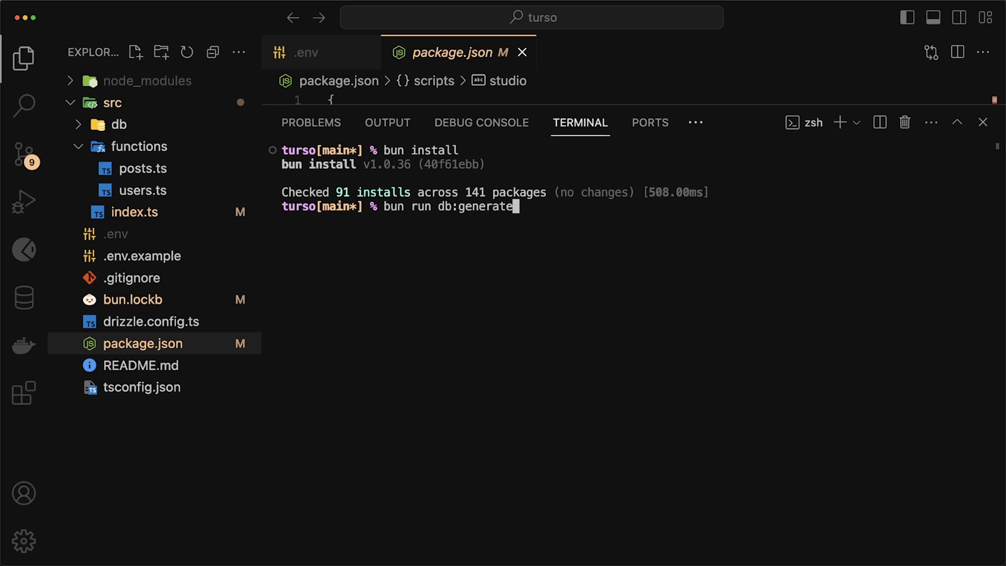
{"action": "key", "text": "Return"}
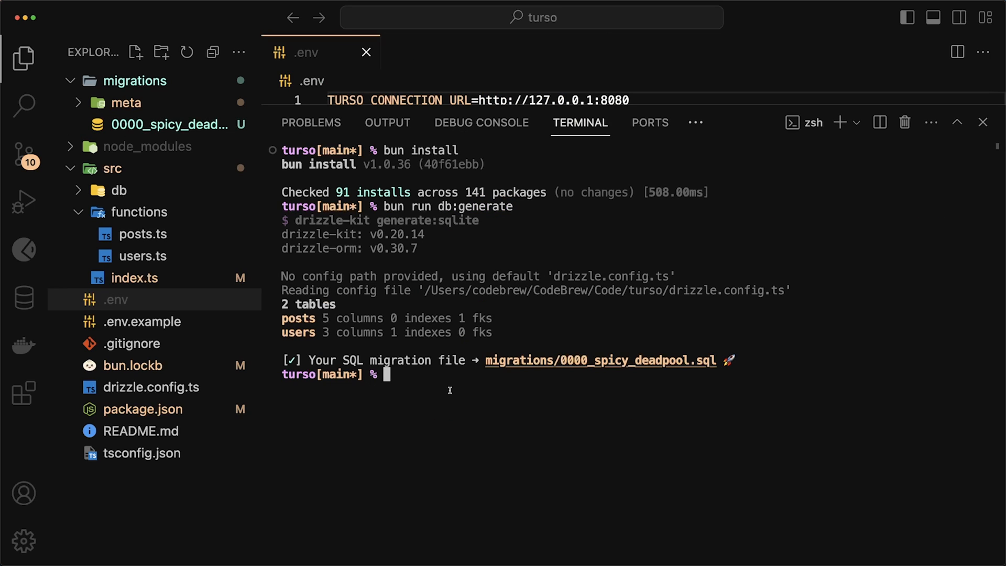
{"action": "type", "text": "bun run db:run"}
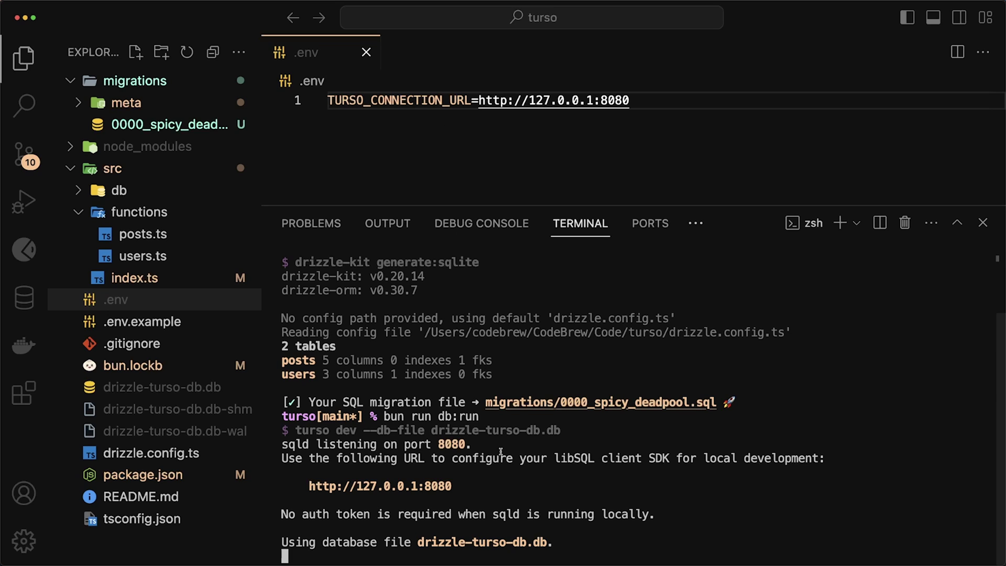
{"action": "mouse_move", "coordinate": [577, 459]}
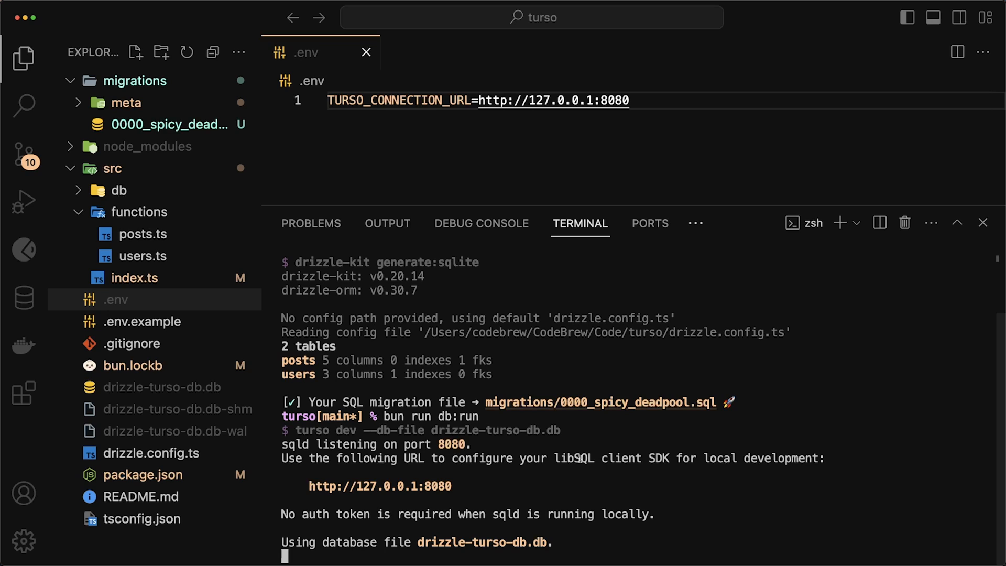
{"action": "mouse_move", "coordinate": [808, 286]}
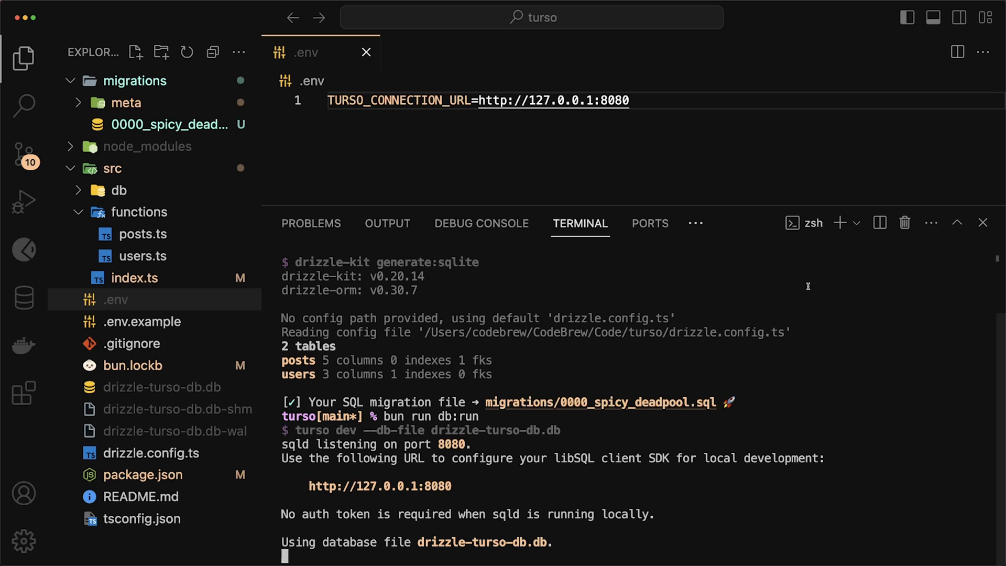
Step: In a split terminal, run db:migrate on the local database and launch bun run studio
{"action": "left_click", "coordinate": [878, 223]}
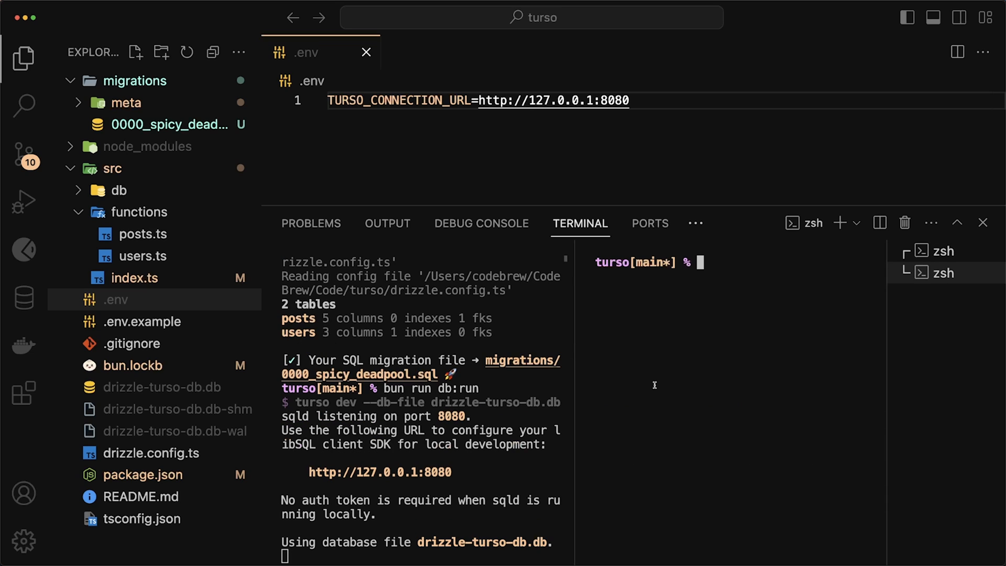
{"action": "type", "text": "bun run db:migrate"}
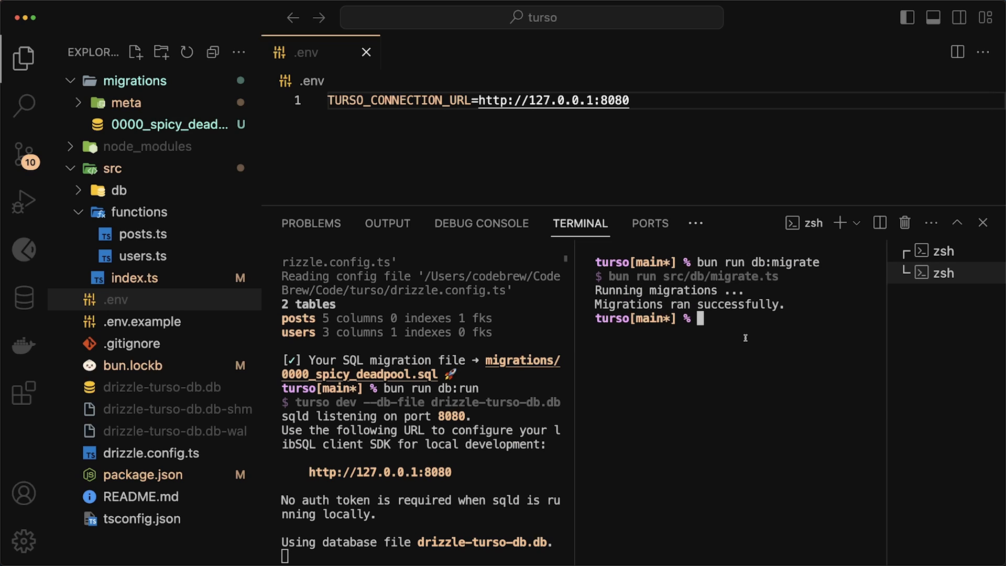
{"action": "type", "text": "bun run studio"}
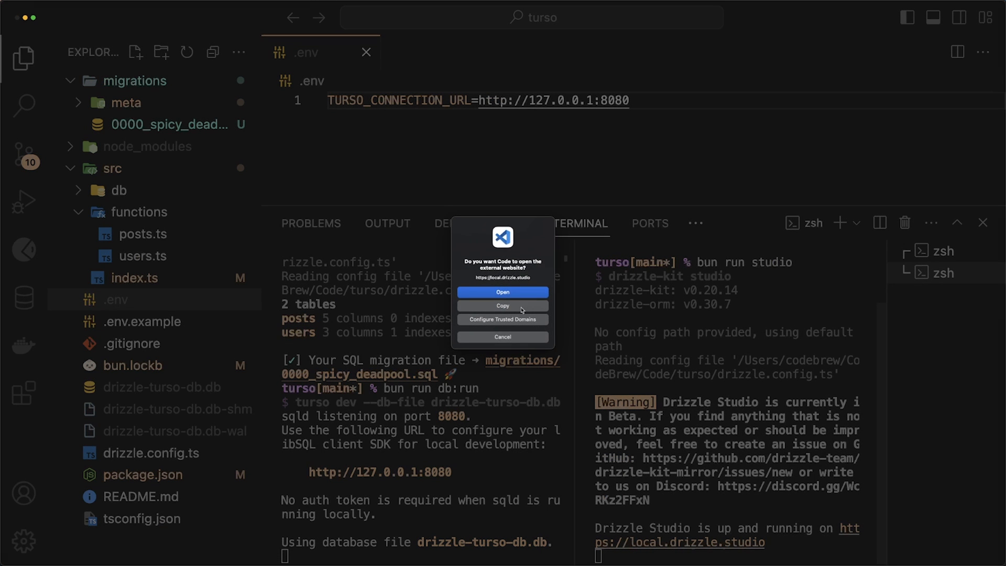
Step: Open Drizzle Studio in the browser and view the empty posts table
{"action": "left_click", "coordinate": [502, 292]}
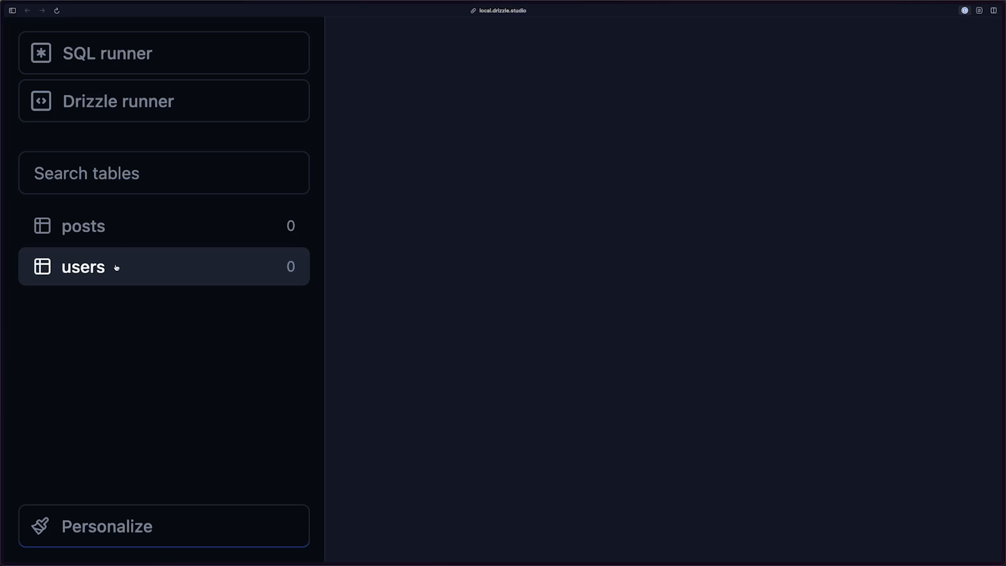
{"action": "left_click", "coordinate": [83, 226]}
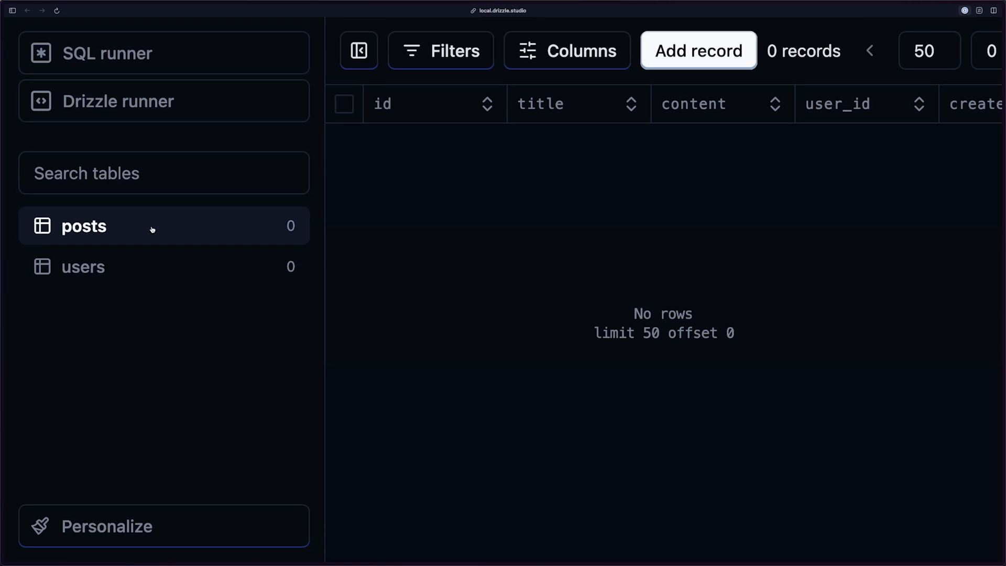
{"action": "mouse_move", "coordinate": [360, 367]}
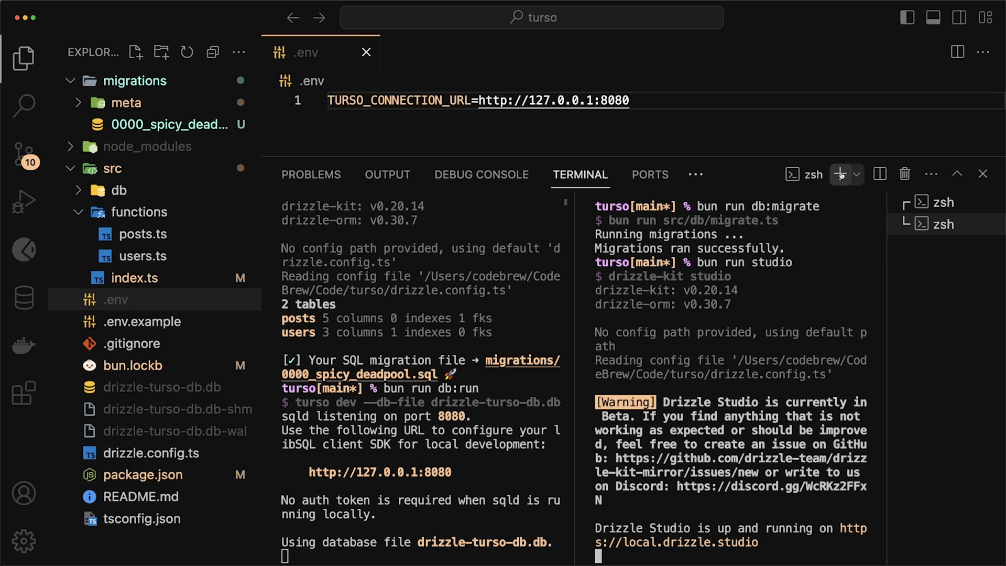
Step: Add and select a third terminal to run bun run dev
{"action": "left_click", "coordinate": [839, 174]}
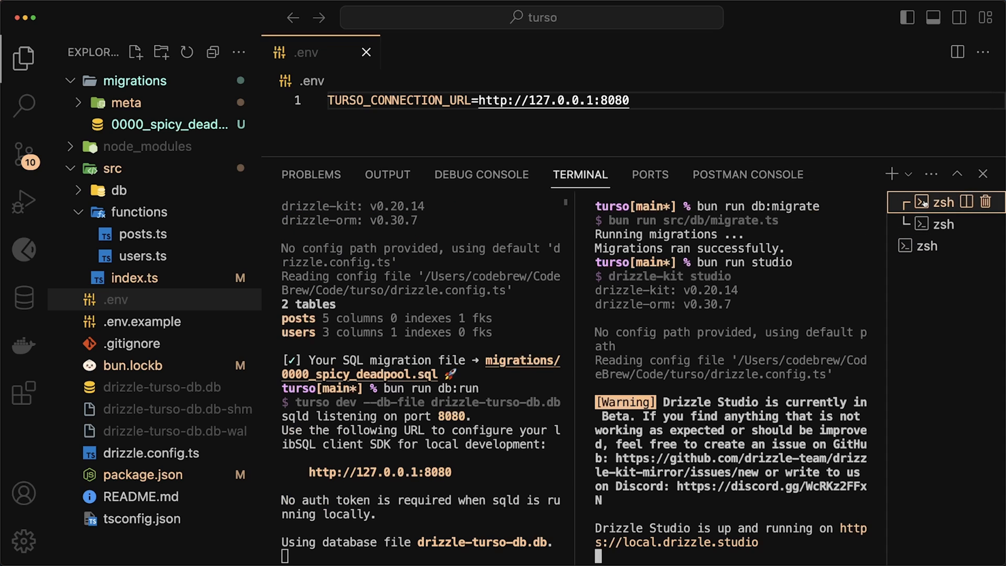
{"action": "left_click", "coordinate": [923, 245]}
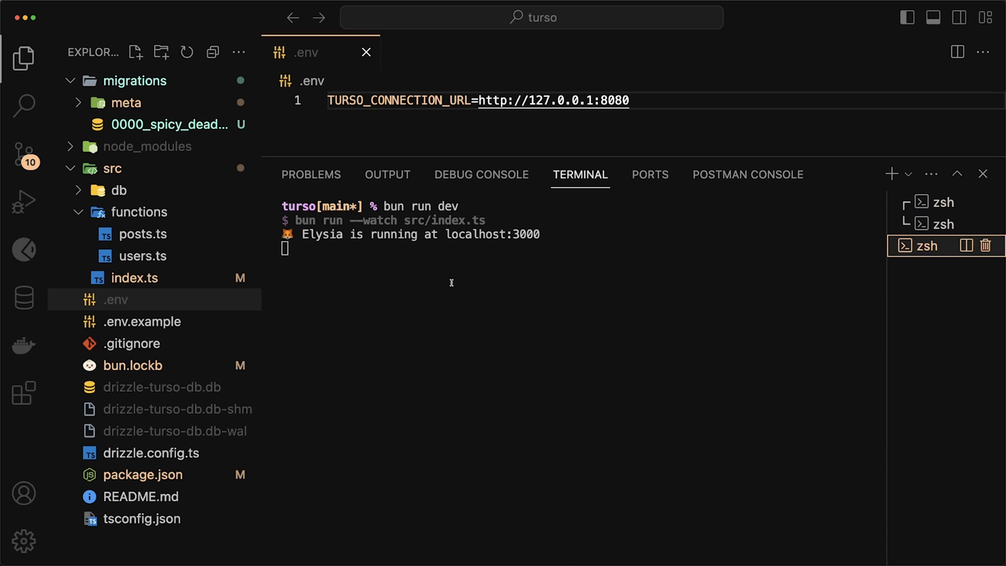
{"action": "mouse_move", "coordinate": [491, 234]}
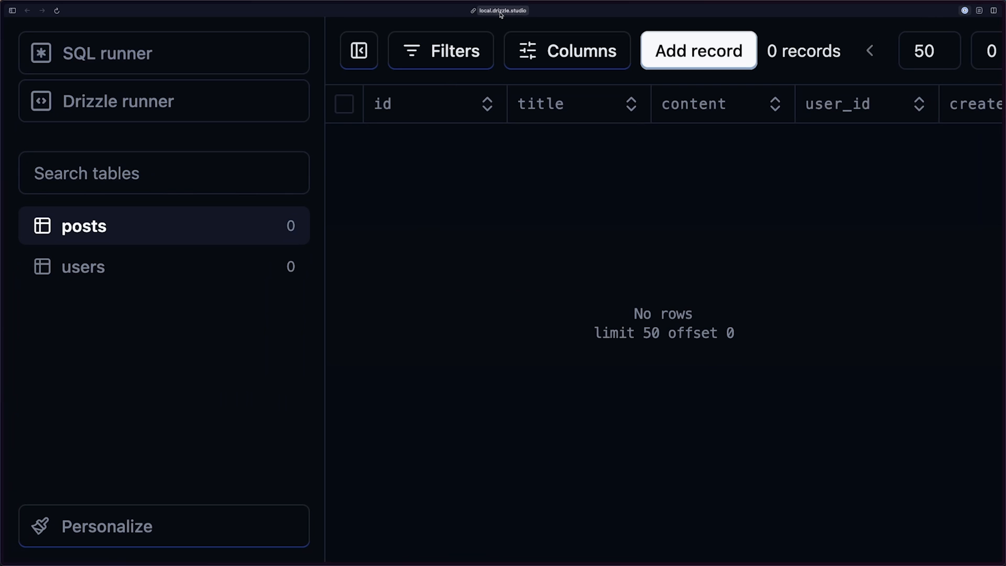
Step: Open localhost:3000/docs, start a POST /api/user test request, and enter name CodeBrew
{"action": "left_click", "coordinate": [500, 10]}
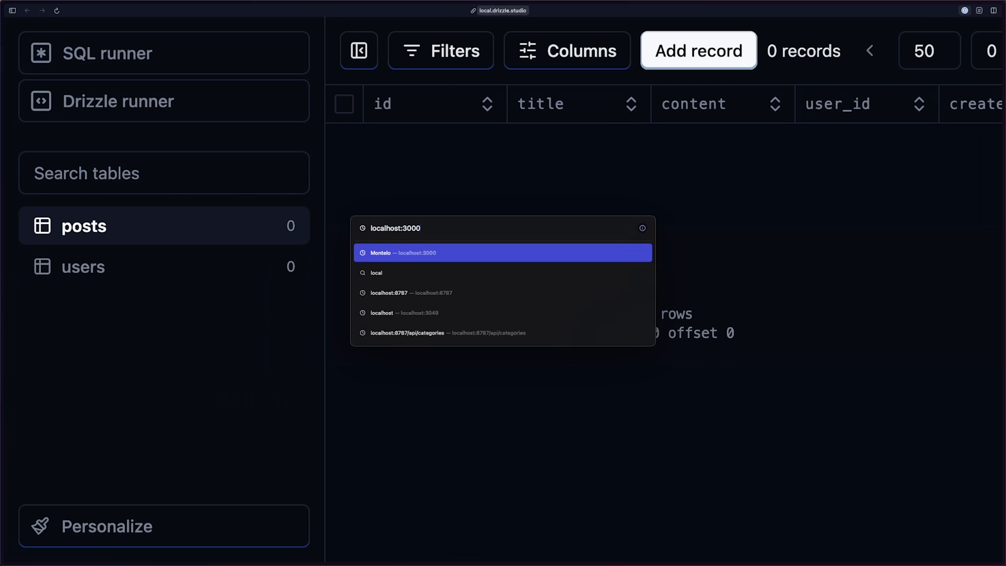
{"action": "left_click", "coordinate": [503, 251]}
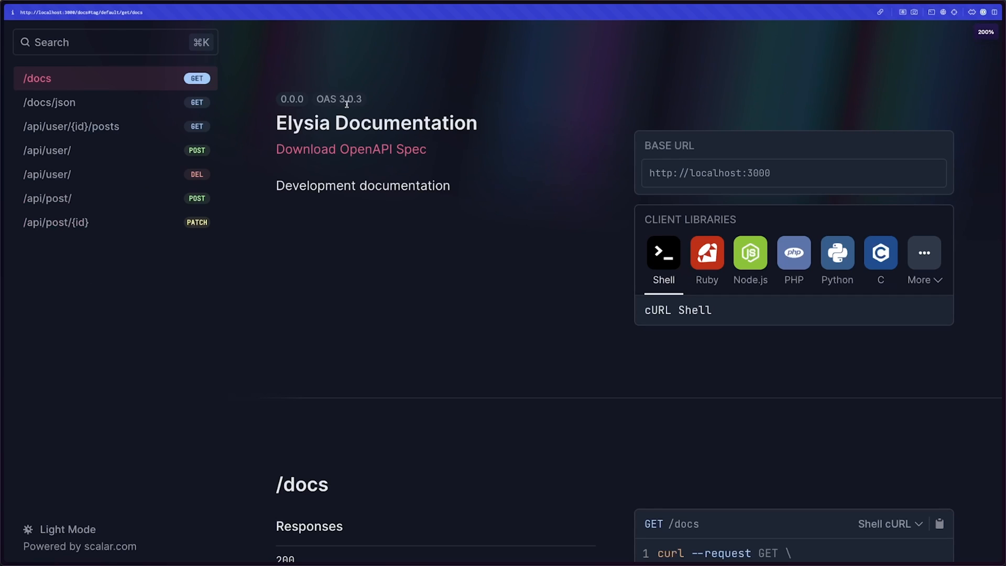
{"action": "mouse_move", "coordinate": [115, 126]}
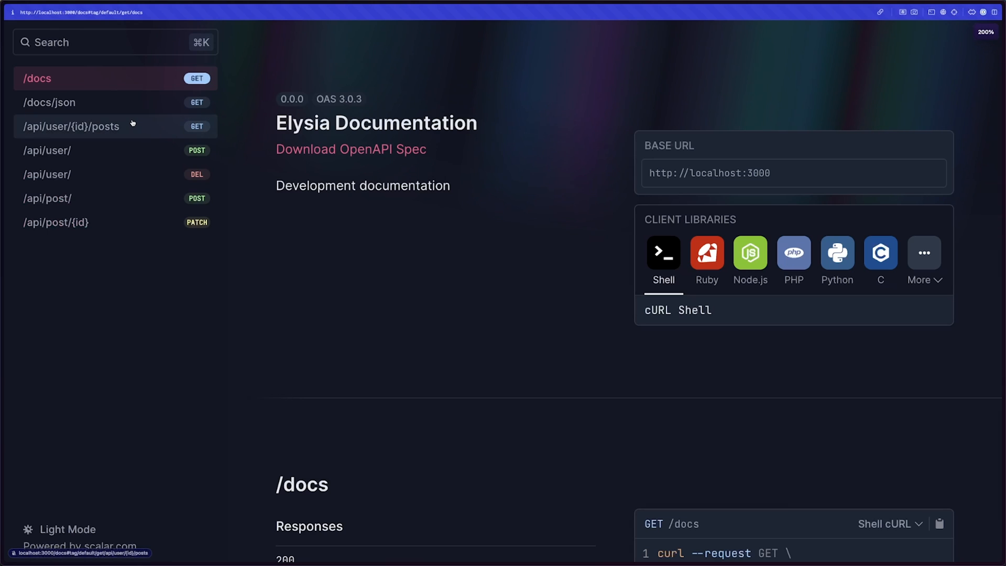
{"action": "left_click", "coordinate": [71, 150]}
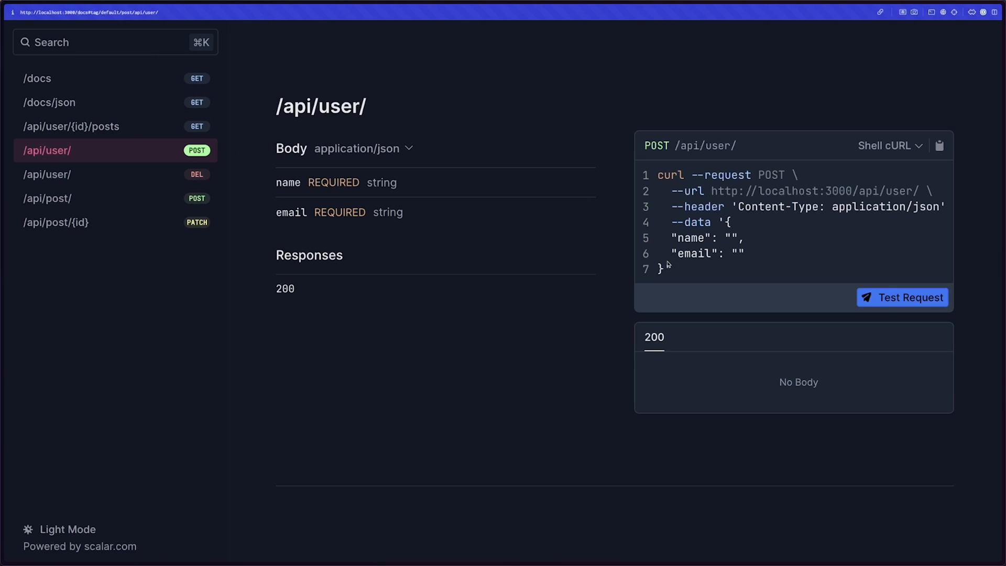
{"action": "left_click", "coordinate": [901, 297]}
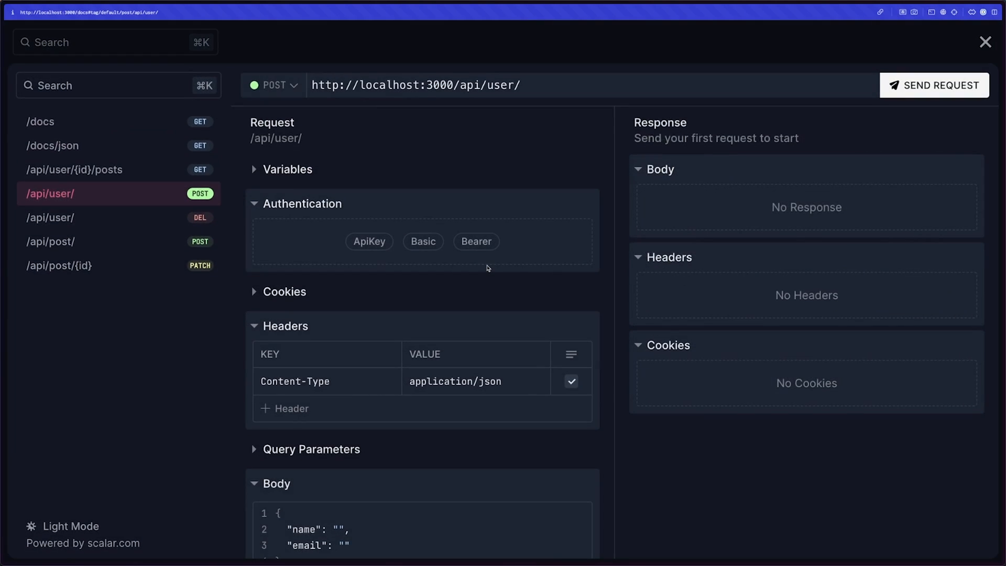
{"action": "scroll", "scroll_direction": "down", "scroll_amount": 3}
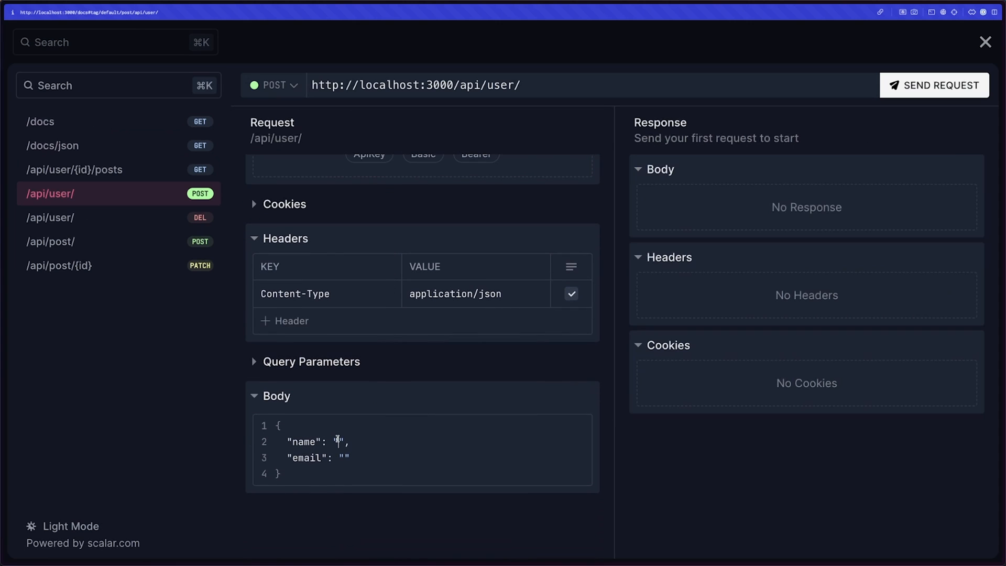
{"action": "type", "text": "CodeBrew"}
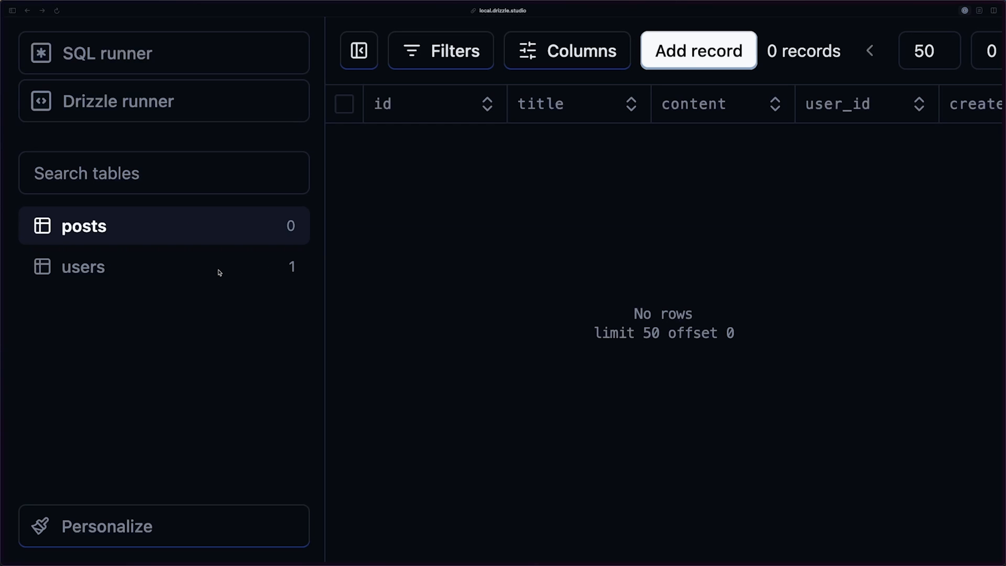
Step: Open the users table in Drizzle Studio to see the API-created row
{"action": "left_click", "coordinate": [82, 266]}
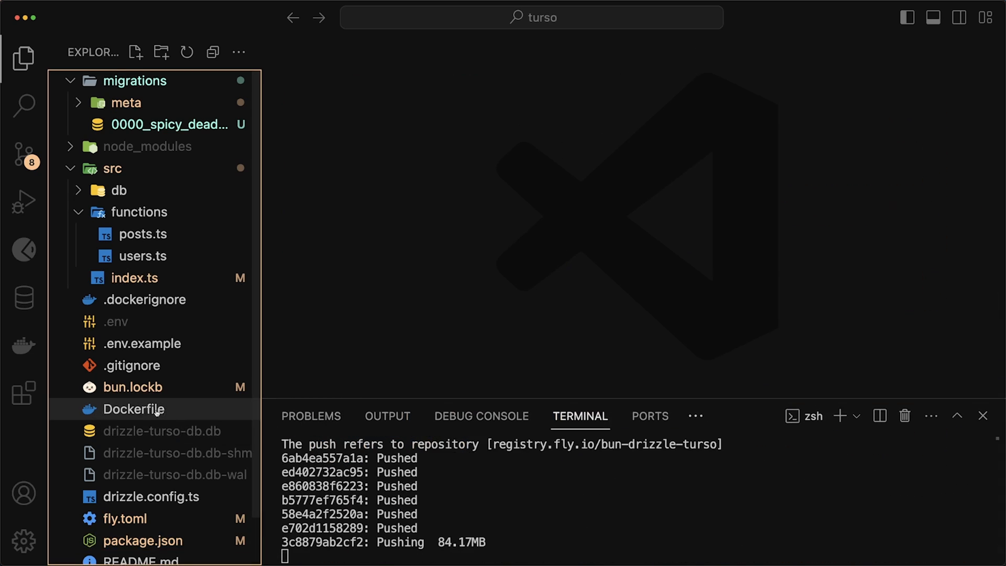
Step: Review the Dockerfile and .dockerignore after the URL_INVALID crash, then close the terminal panel
{"action": "left_click", "coordinate": [133, 409]}
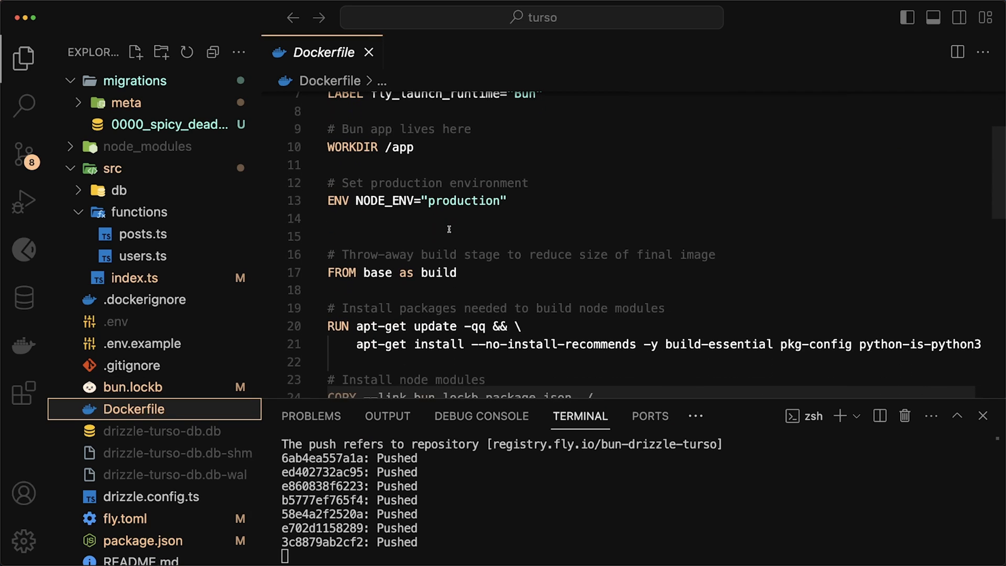
{"action": "scroll", "scroll_direction": "down", "scroll_amount": 3}
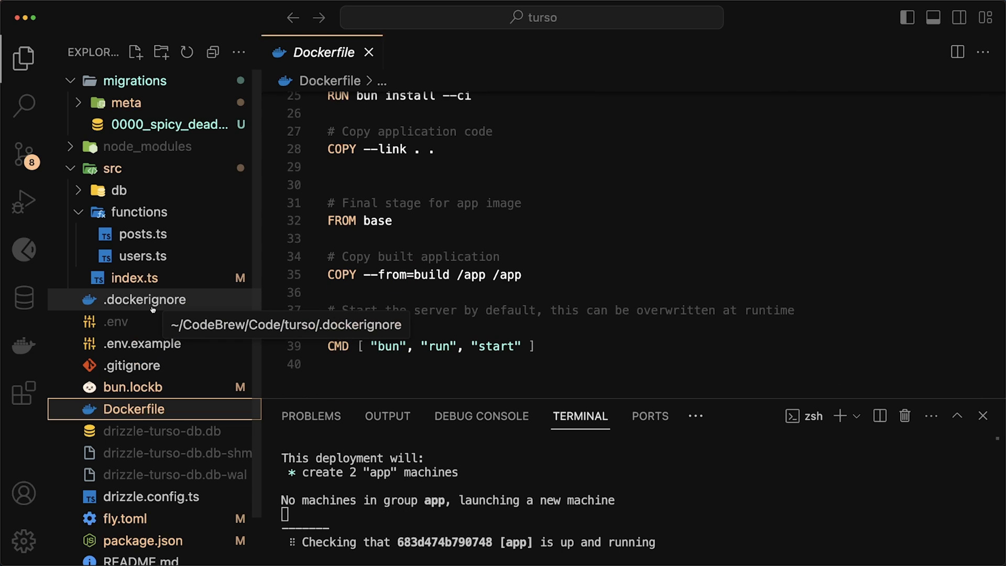
{"action": "left_click", "coordinate": [152, 300]}
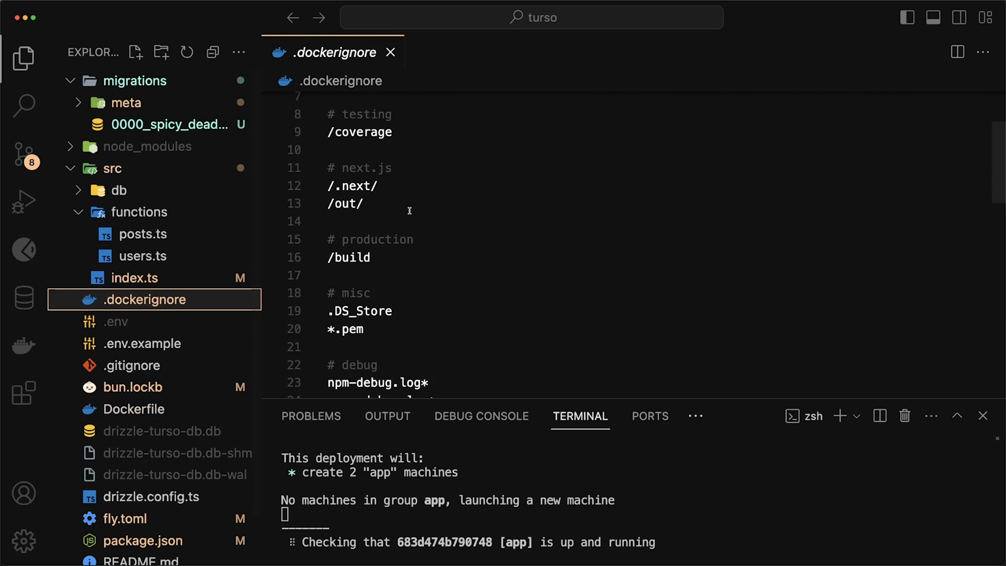
{"action": "scroll", "scroll_direction": "down", "scroll_amount": 3}
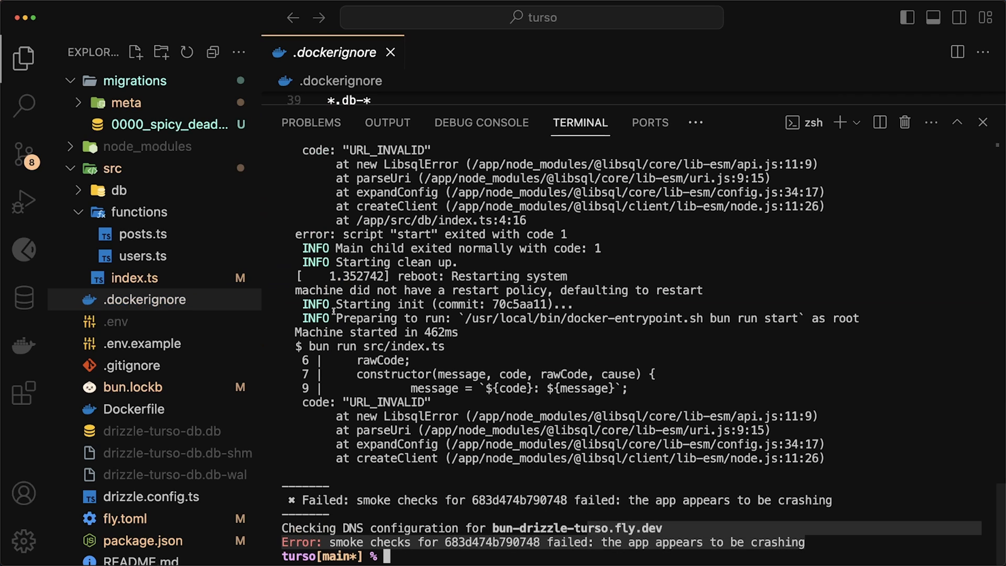
{"action": "left_click", "coordinate": [983, 122]}
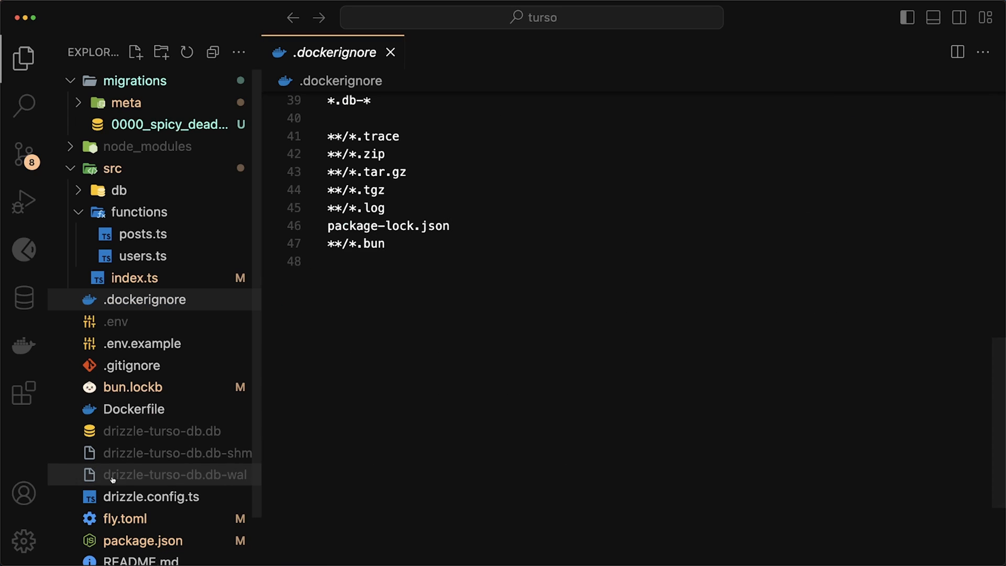
Step: Add a [deploy] section with release_command "bun run db:migrate" to fly.toml and save
{"action": "left_click", "coordinate": [123, 467]}
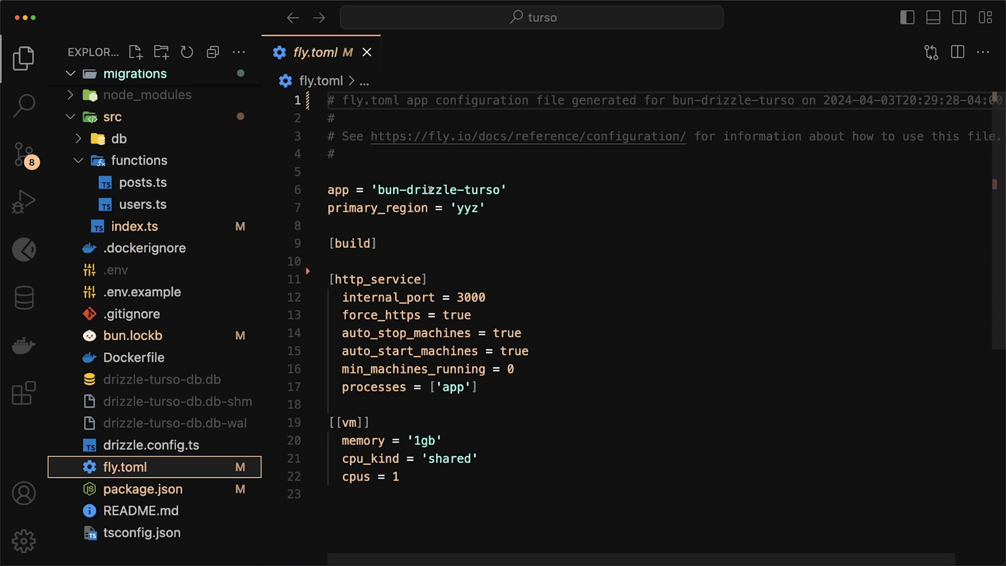
{"action": "mouse_move", "coordinate": [400, 214]}
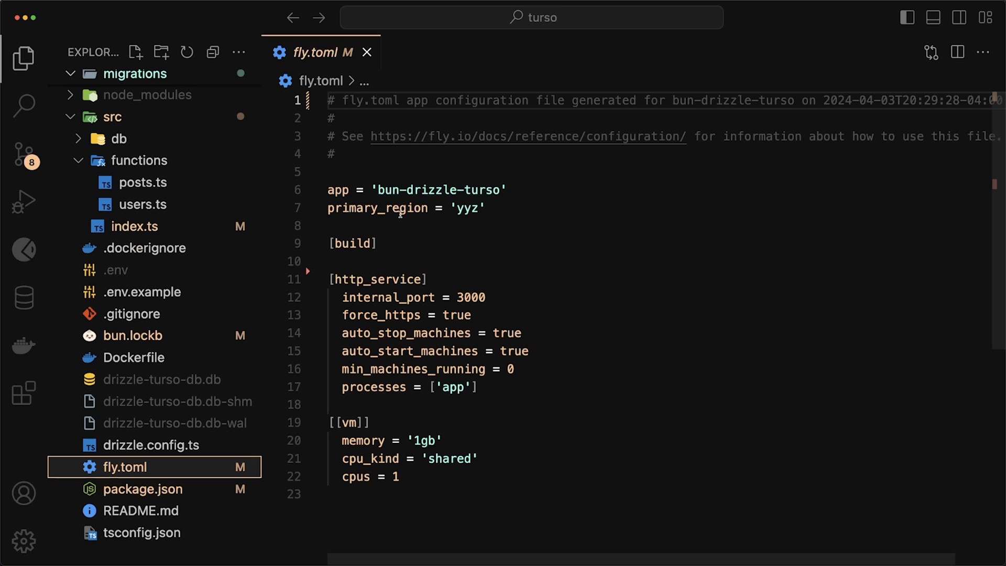
{"action": "mouse_move", "coordinate": [356, 245]}
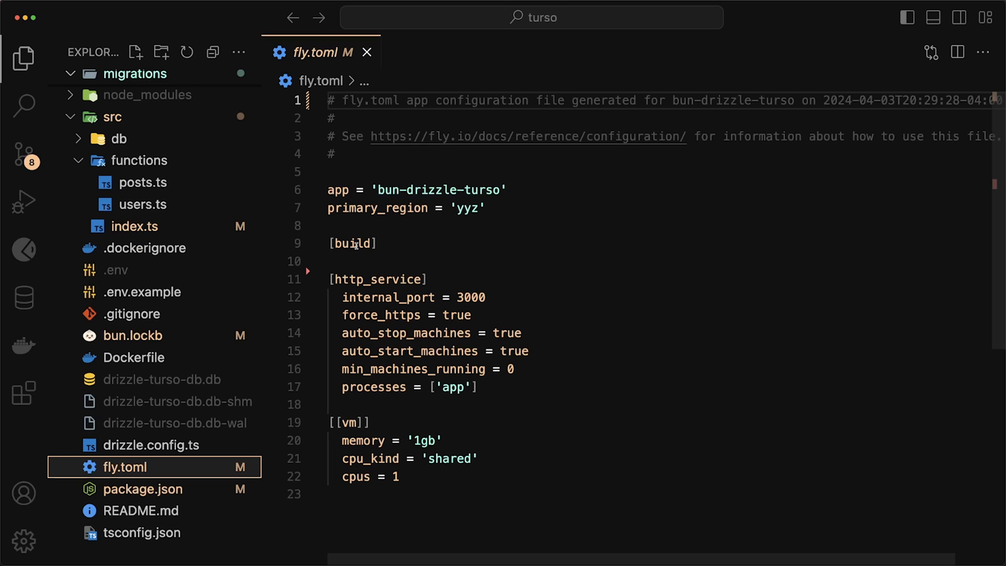
{"action": "left_click", "coordinate": [382, 244]}
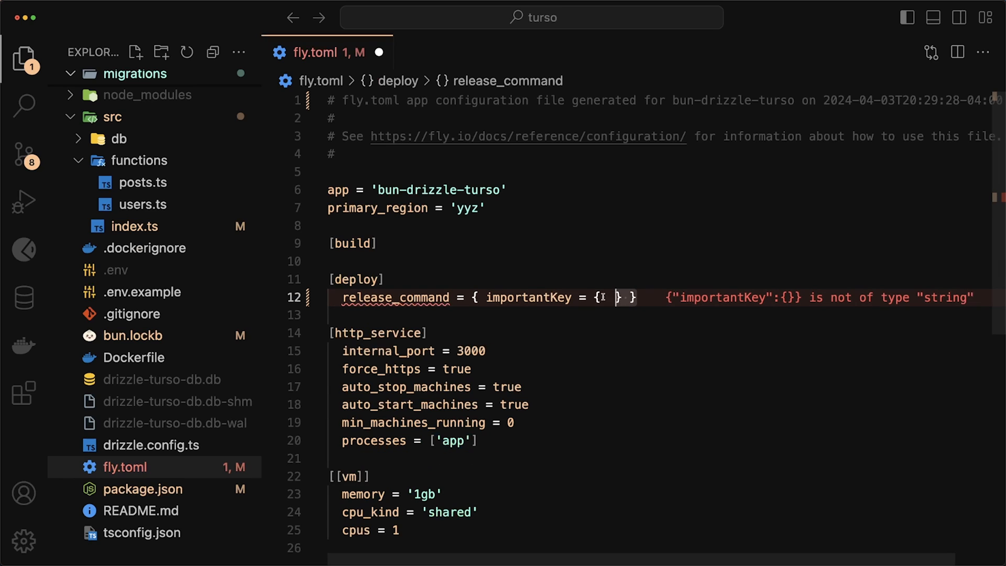
{"action": "type", "text": "\"\""}
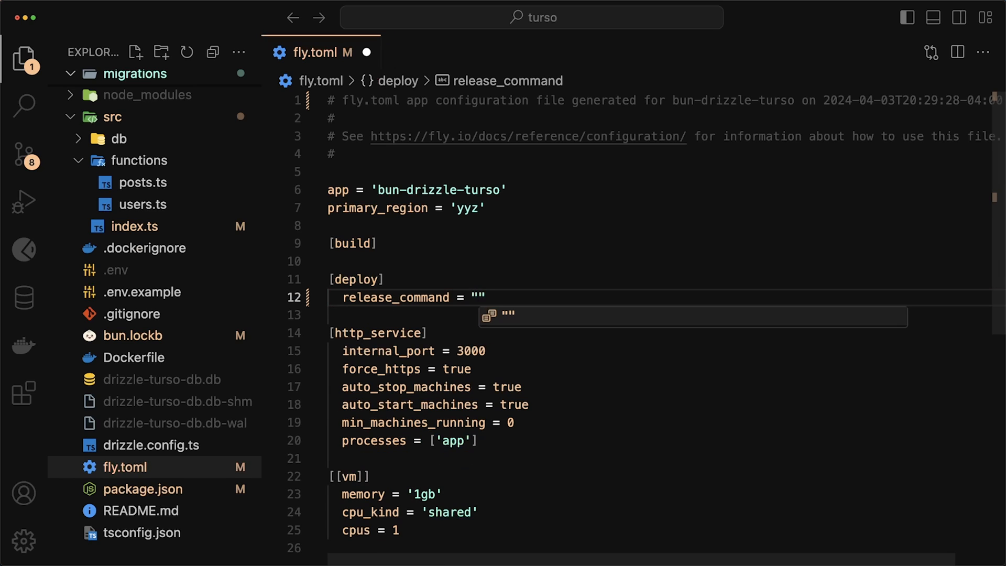
{"action": "type", "text": "bun run"}
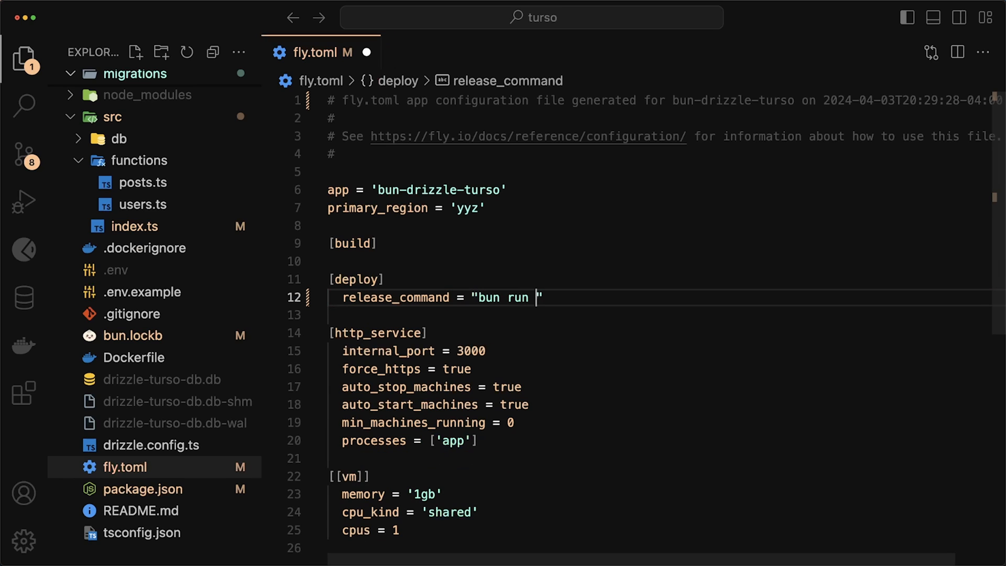
{"action": "type", "text": "db:migrate"}
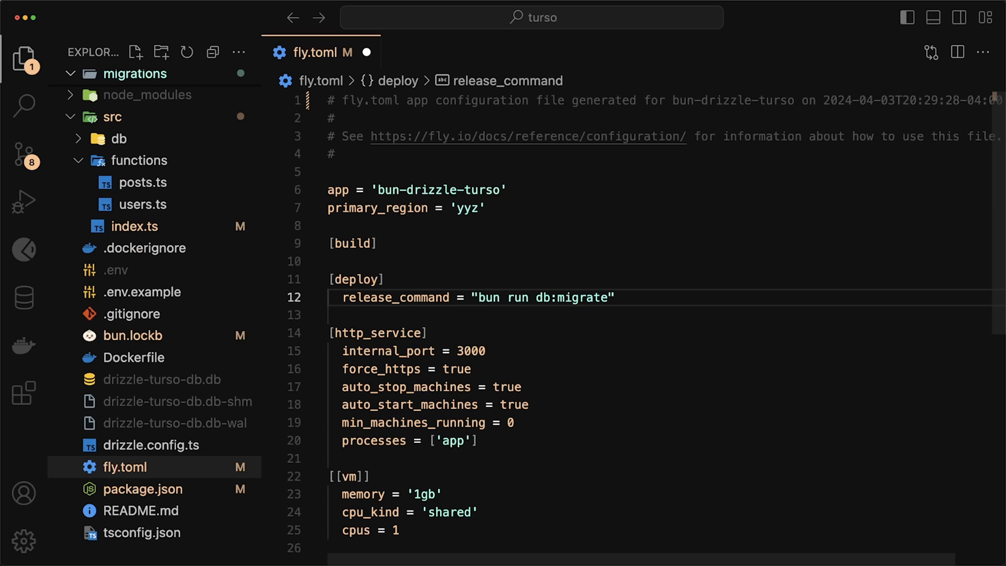
{"action": "left_click", "coordinate": [606, 297]}
{"action": "type", "text": "turso db show drizz"}
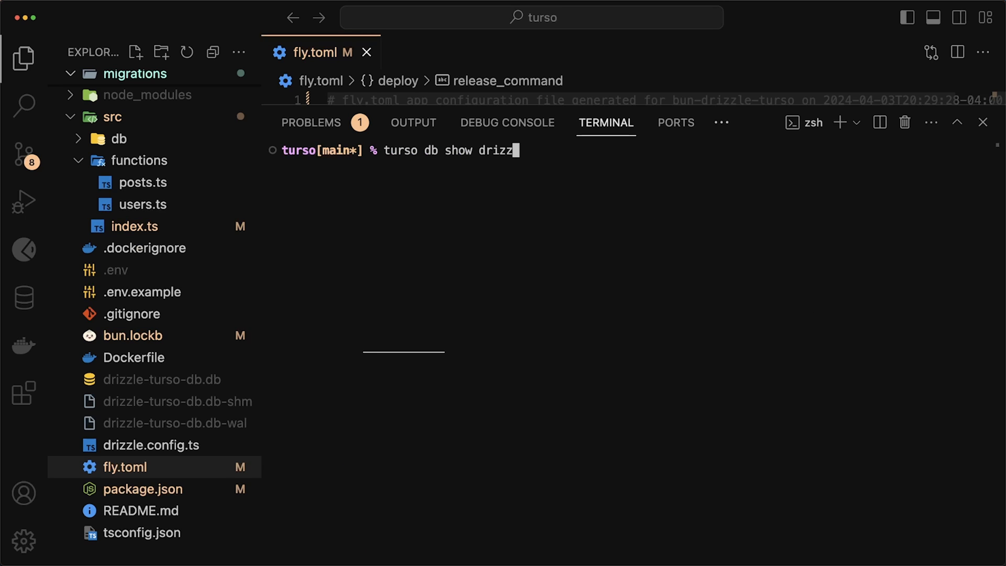
Step: Show drizzle-turso-db details and store its URL as Fly secret TURSO_CONNECTION_URL
{"action": "type", "text": "le-turso-db"}
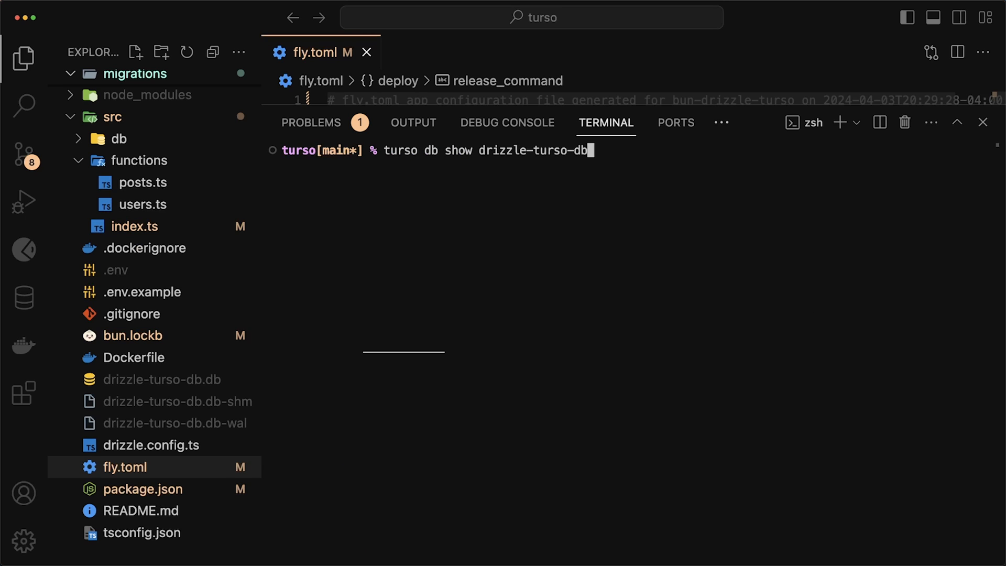
{"action": "key", "text": "Return"}
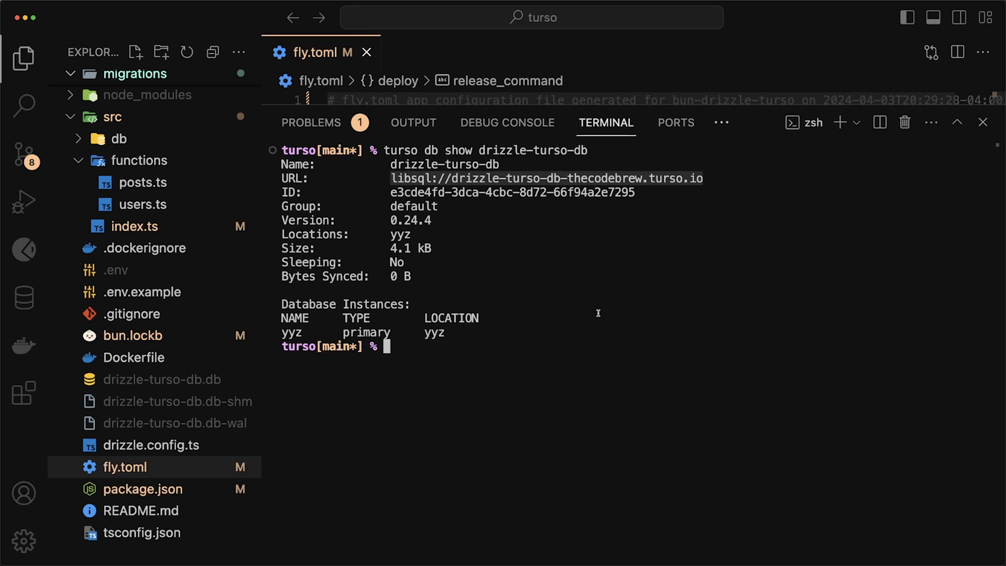
{"action": "type", "text": "fly secrets set"}
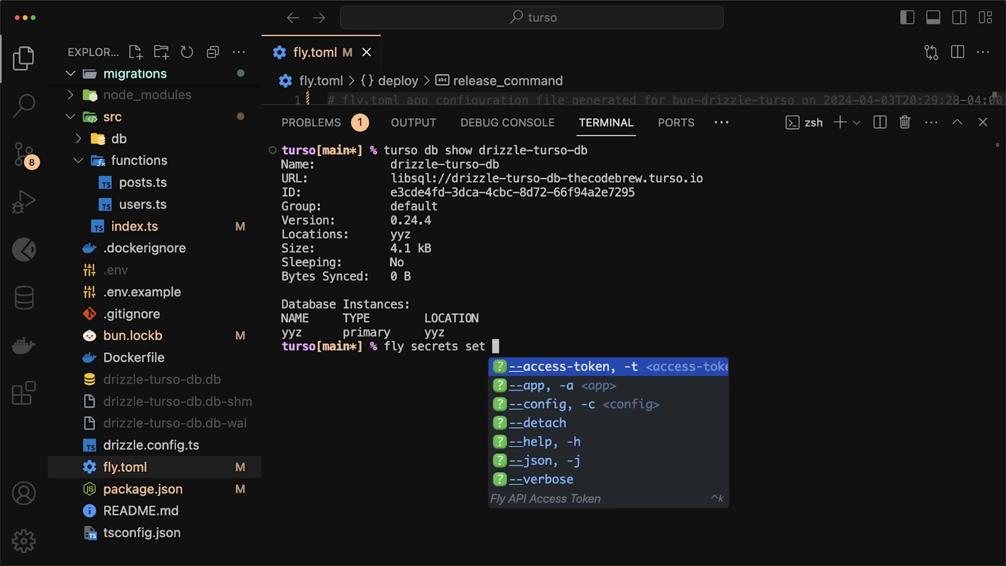
{"action": "type", "text": "TURSO_CONNECTION_URL"}
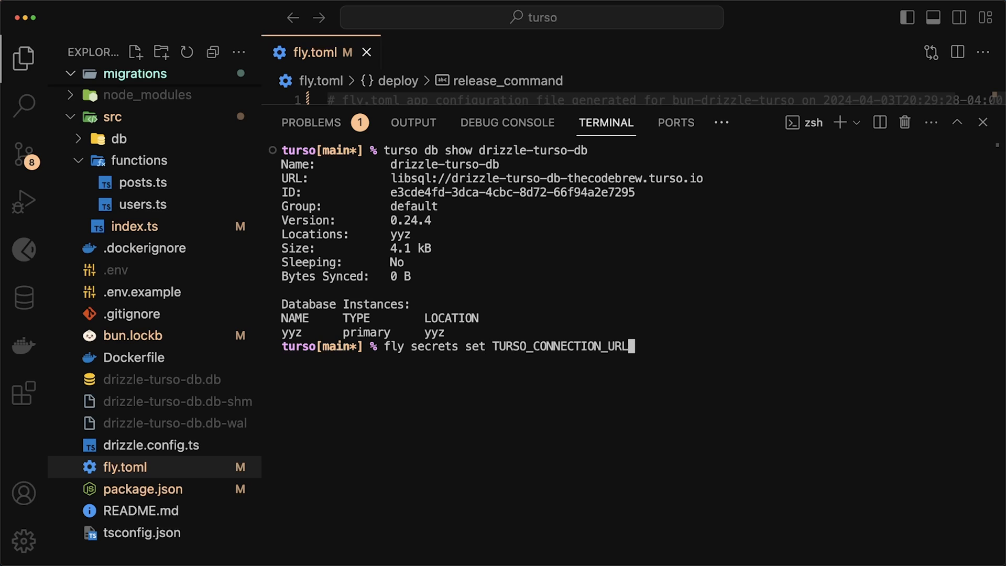
{"action": "key", "text": "Return"}
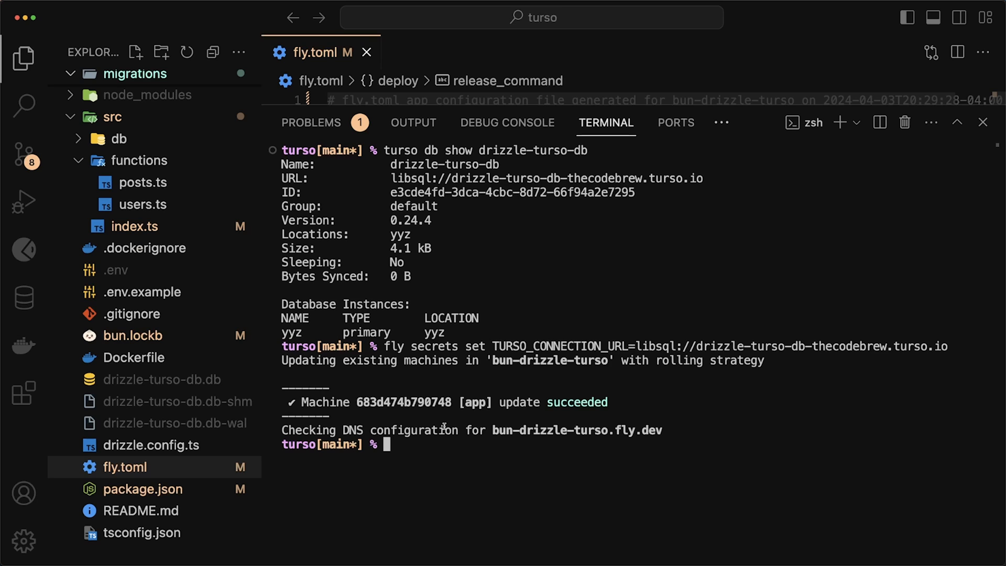
Step: Create a drizzle-turso-db auth token, store it as a Fly secret, and run fly deploy
{"action": "type", "text": "turso db"}
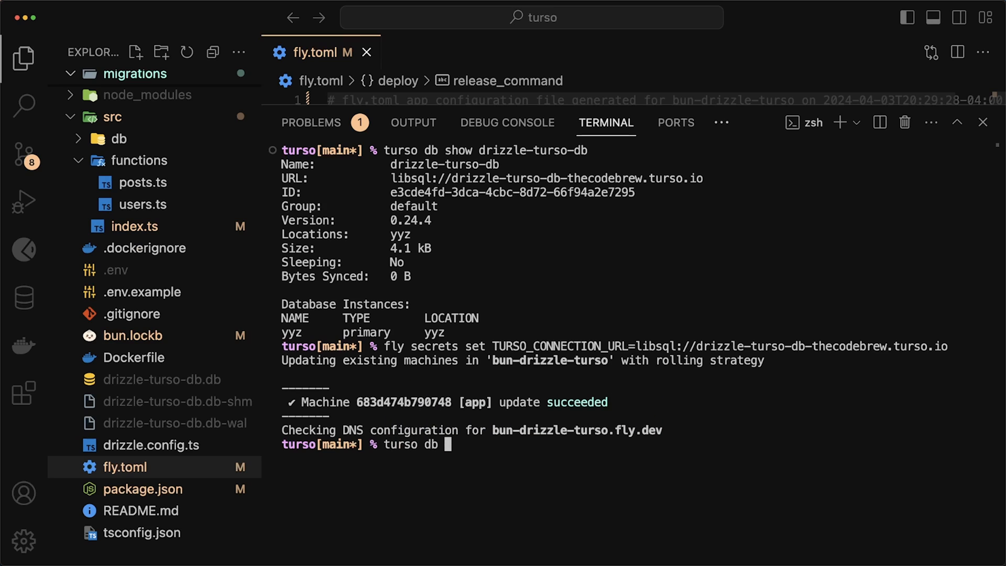
{"action": "type", "text": "tokens create"}
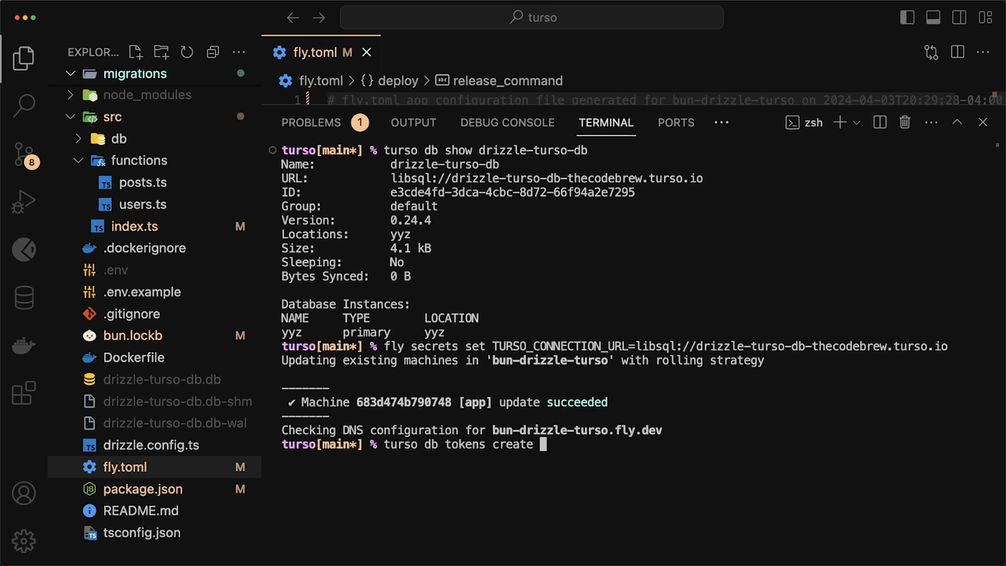
{"action": "type", "text": "drizzle-turso-d"}
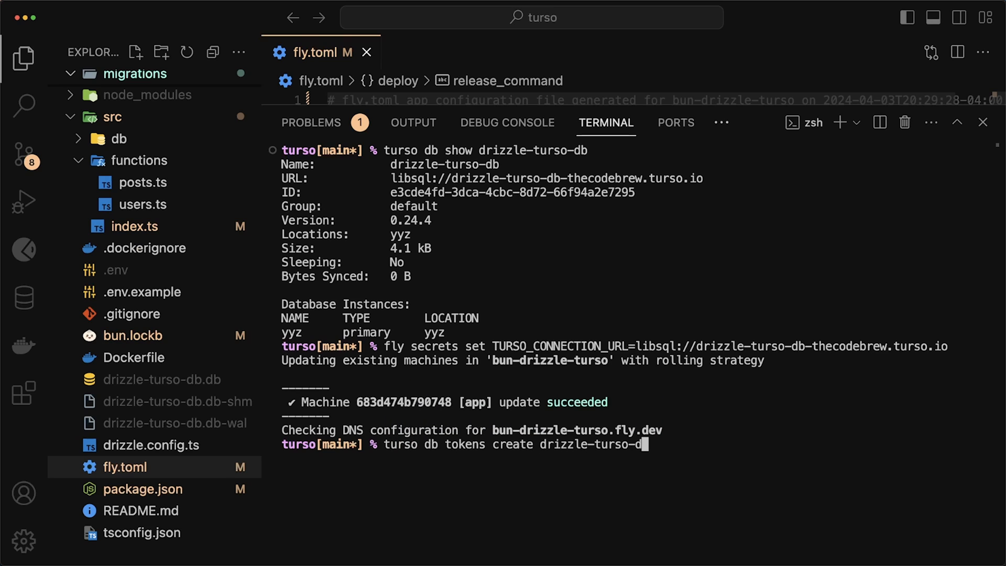
{"action": "key", "text": "Return"}
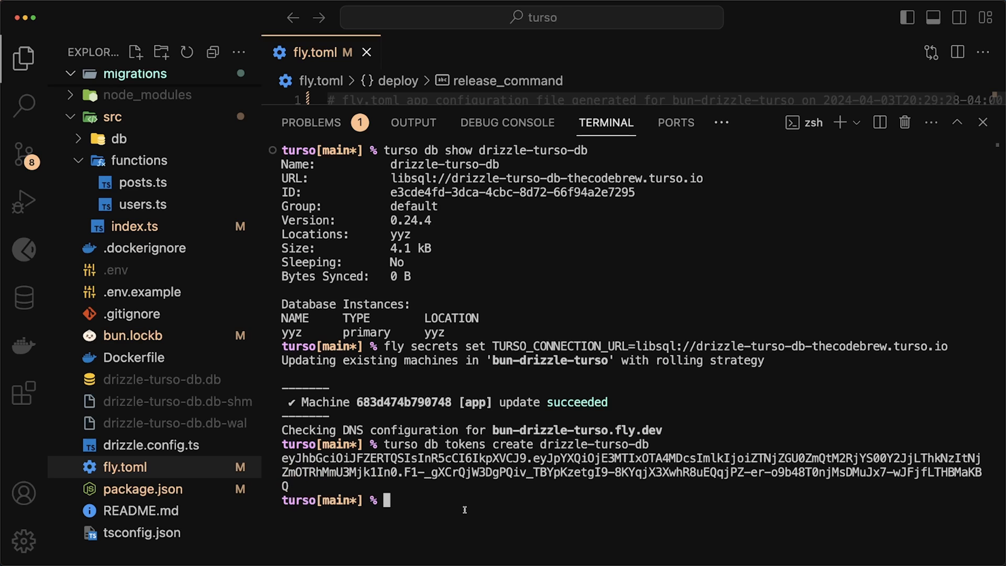
{"action": "type", "text": "fly secrets set TURSO_CONNECTION_URL=libsql://drizzle-"}
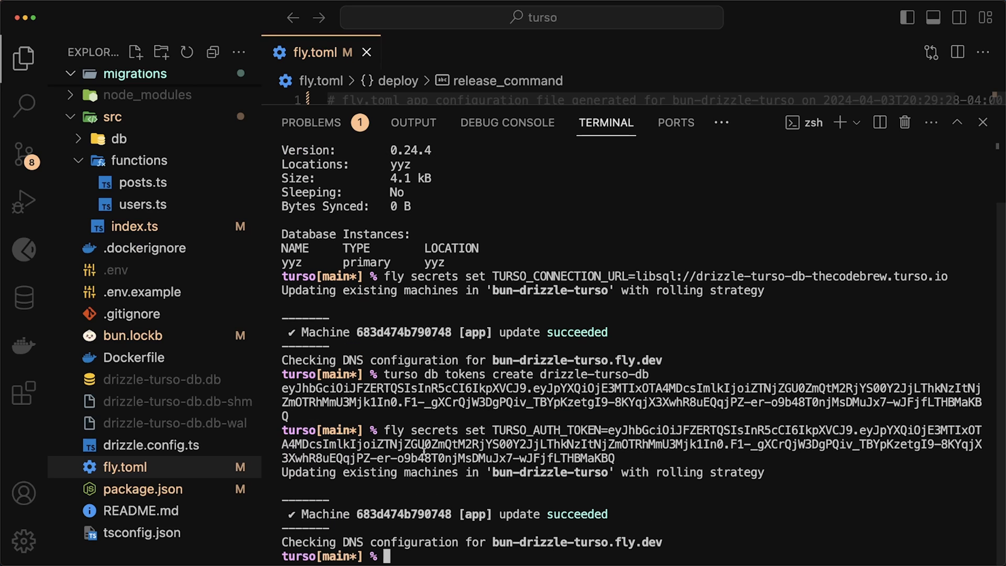
{"action": "type", "text": "fly depl"}
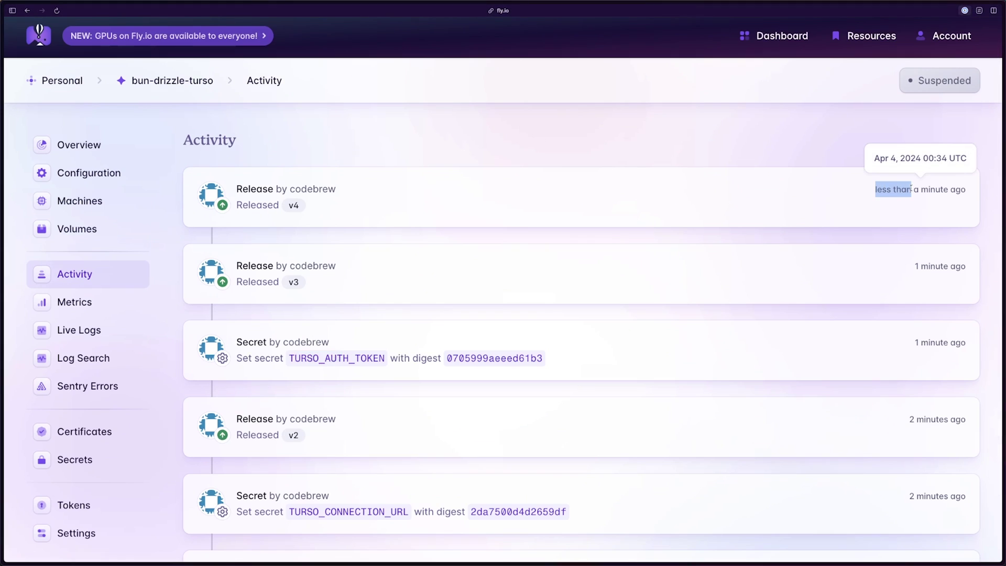
Step: Open the Fly.io app's Live Logs showing the migrations ran successfully
{"action": "left_click", "coordinate": [79, 330]}
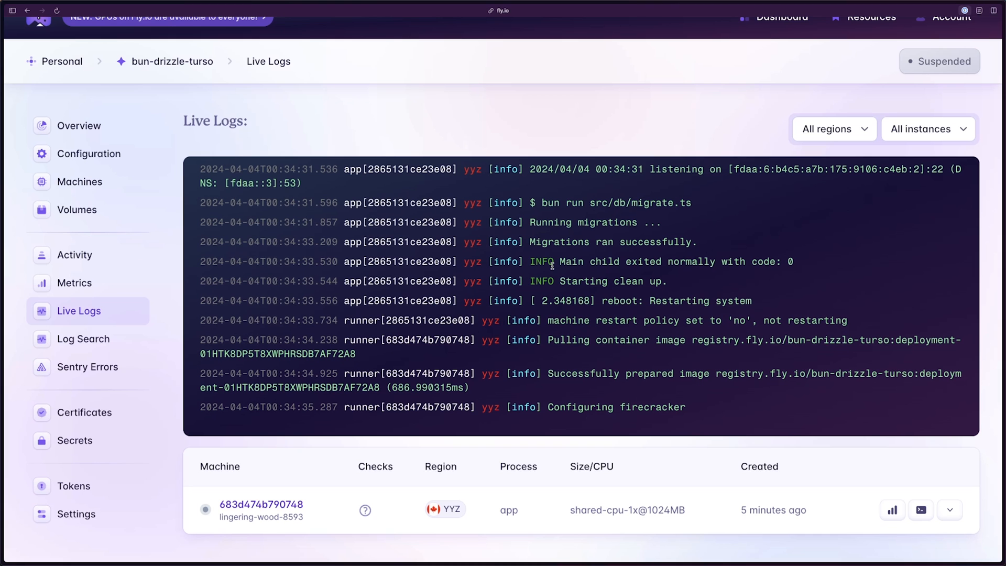
{"action": "mouse_move", "coordinate": [500, 256]}
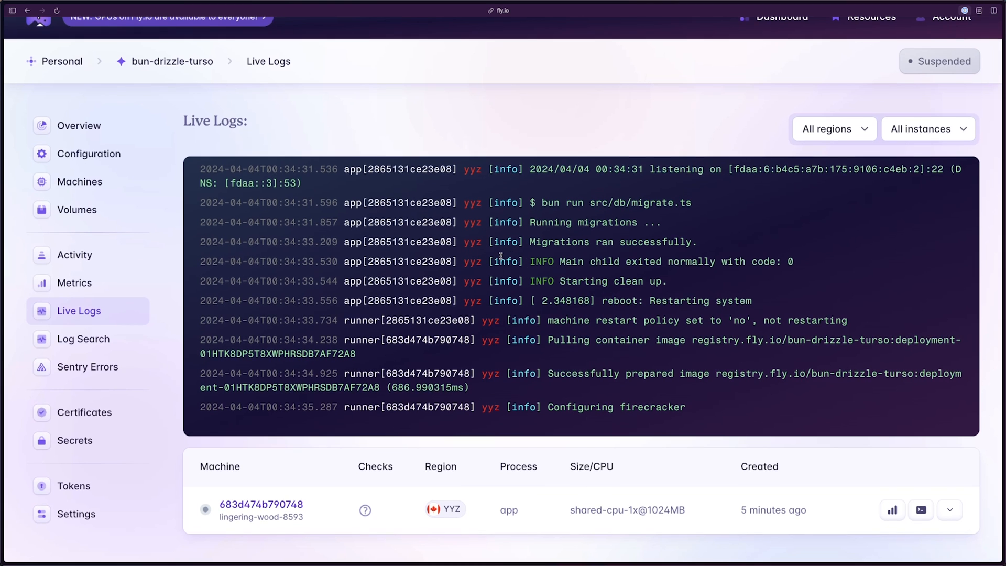
{"action": "double_click", "coordinate": [609, 242]}
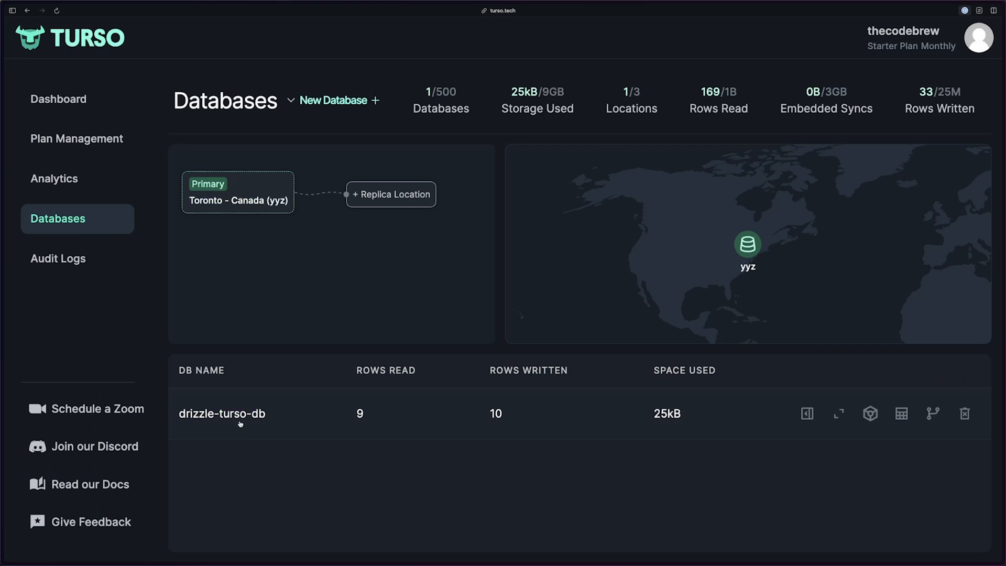
Step: Open drizzle-turso-db's Edit Tables view in Turso and select the users table
{"action": "left_click", "coordinate": [807, 413]}
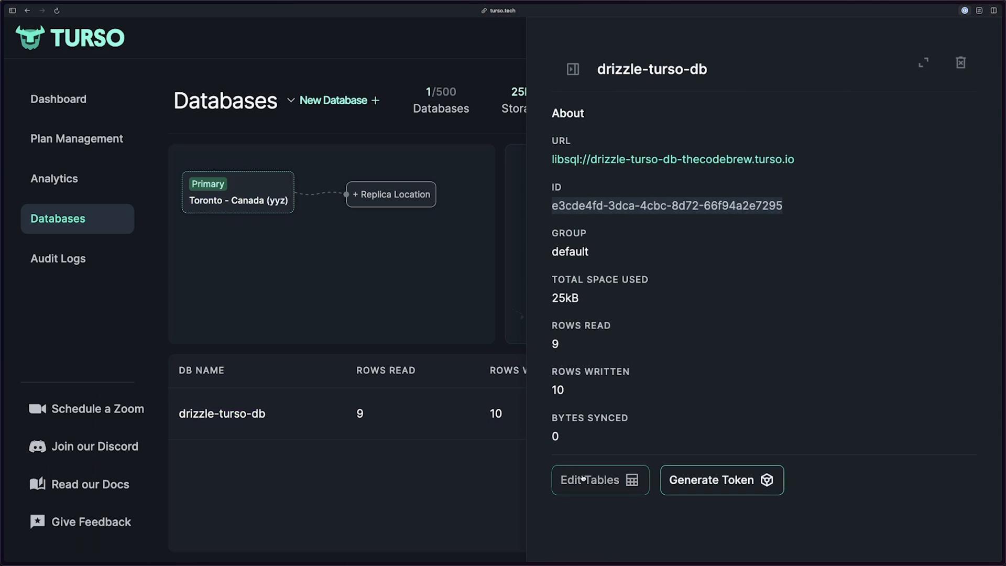
{"action": "left_click", "coordinate": [591, 479]}
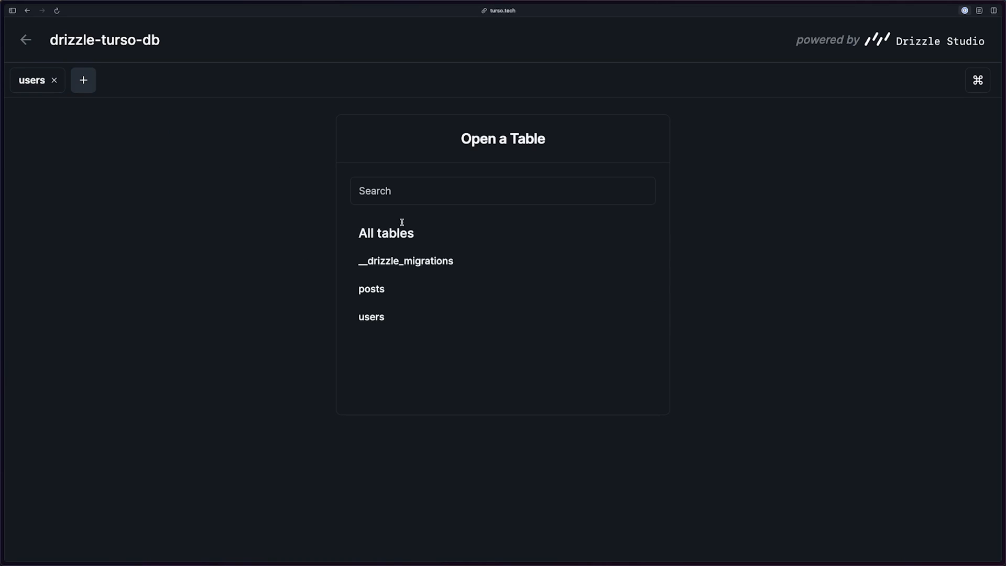
{"action": "left_click", "coordinate": [370, 289]}
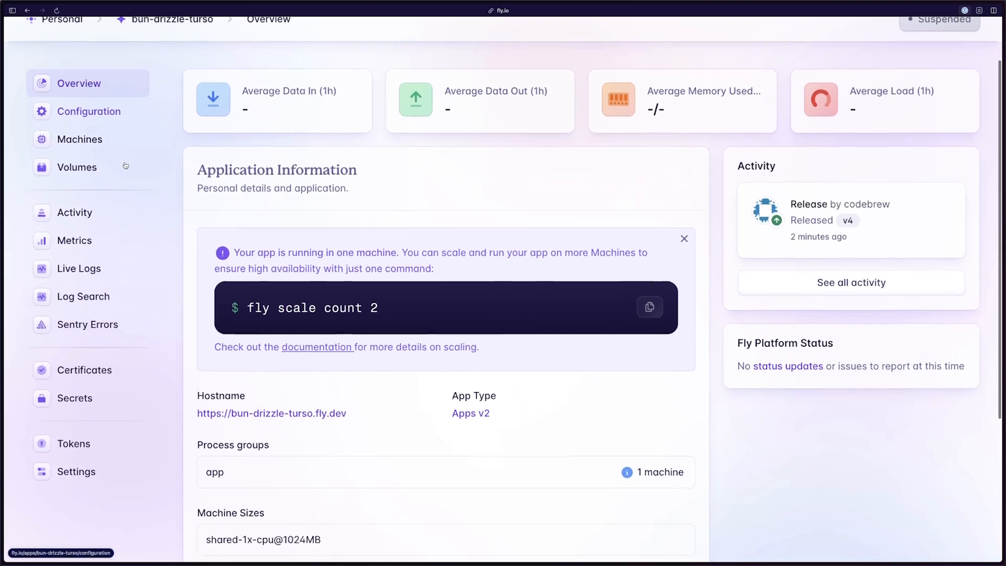
{"action": "scroll", "scroll_direction": "down", "scroll_amount": 3}
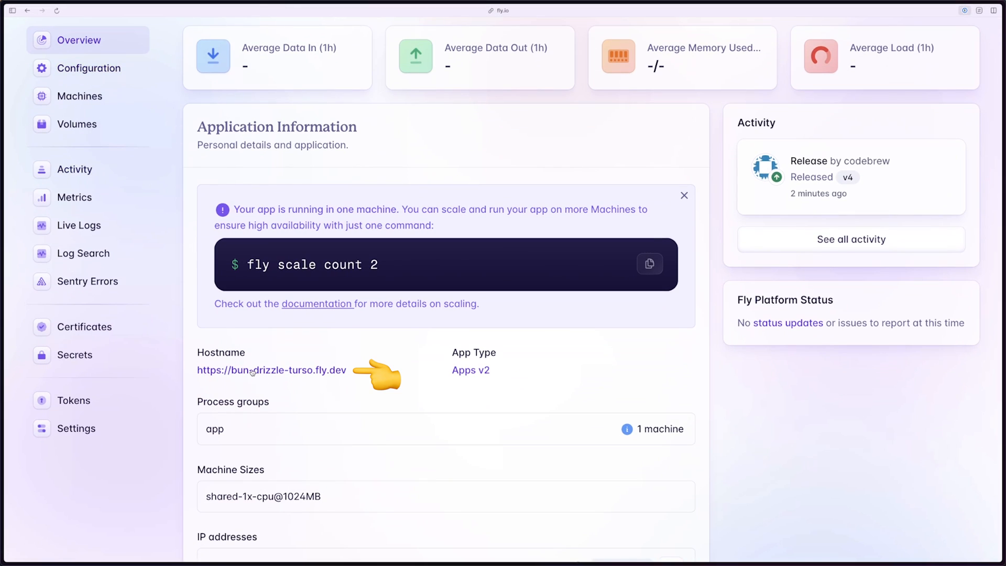
{"action": "mouse_move", "coordinate": [323, 375]}
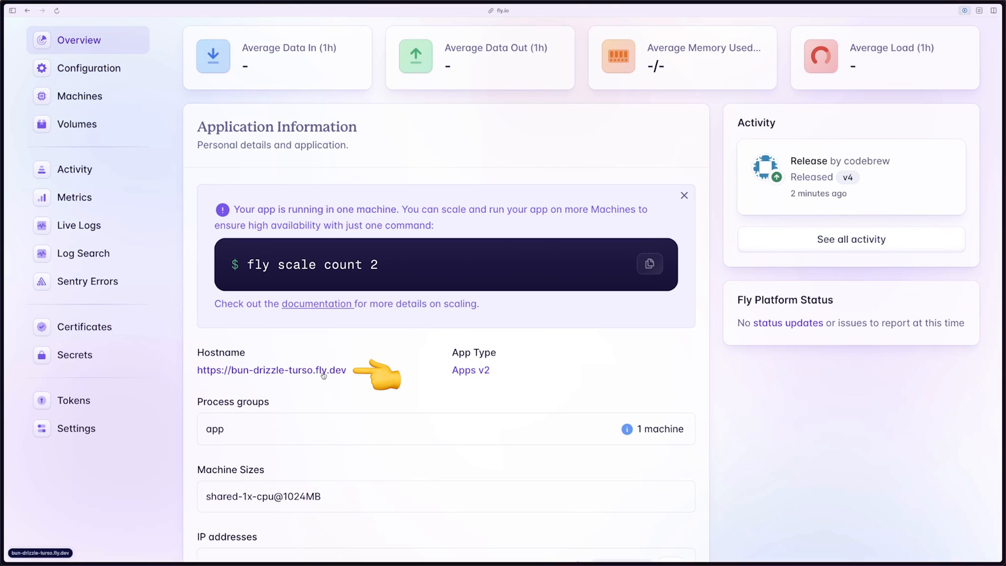
{"action": "left_click", "coordinate": [271, 370]}
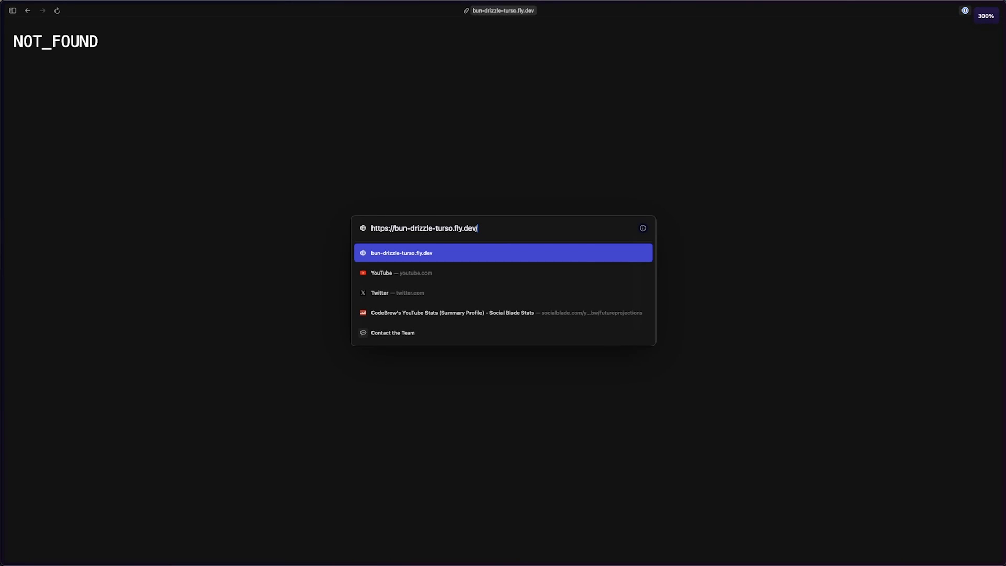
Step: Load the deployed app's /docs and fill a POST /api/user request with name CodeBrew and a codebrew email
{"action": "type", "text": "docs"}
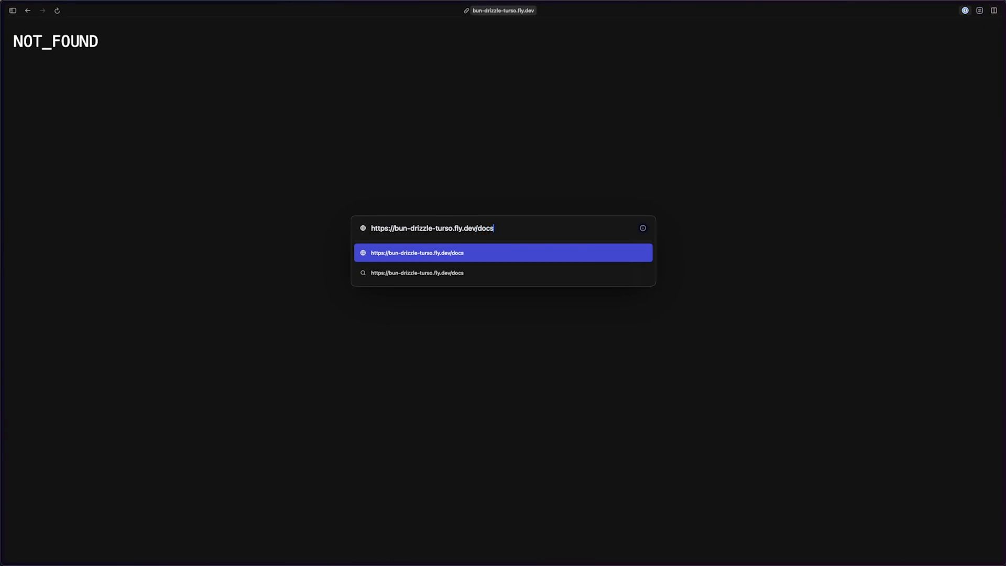
{"action": "key", "text": "Return"}
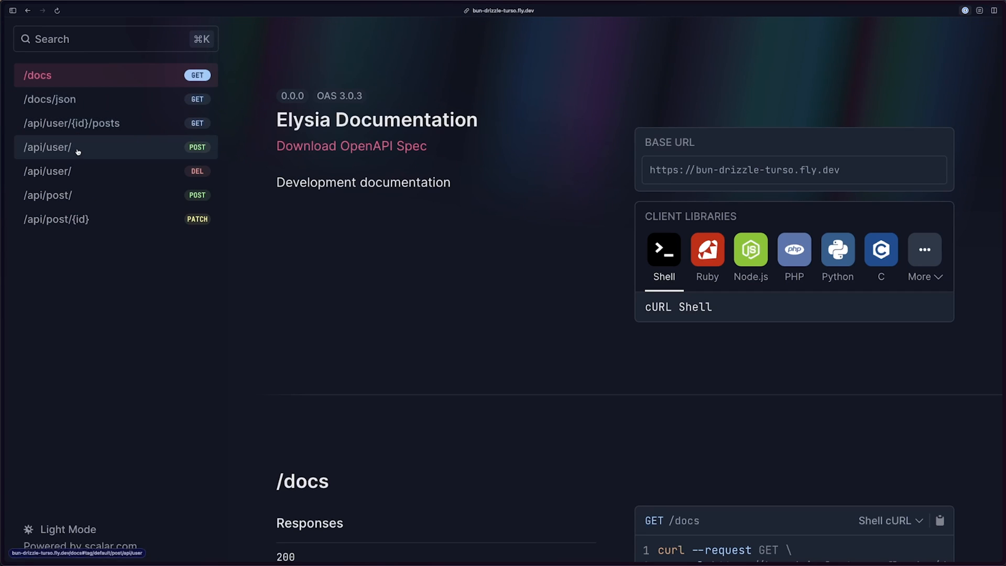
{"action": "left_click", "coordinate": [48, 146]}
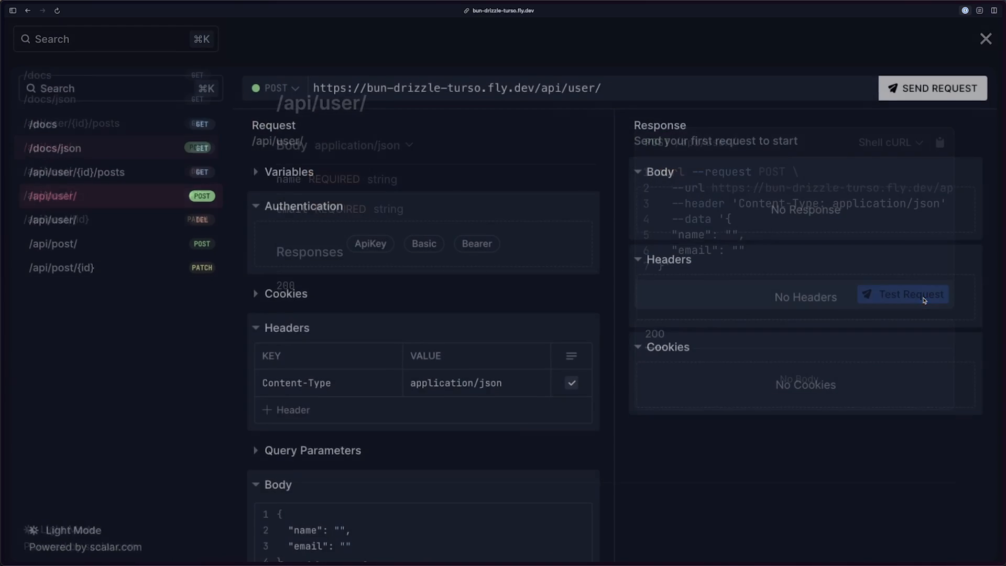
{"action": "scroll", "scroll_direction": "down", "scroll_amount": 3}
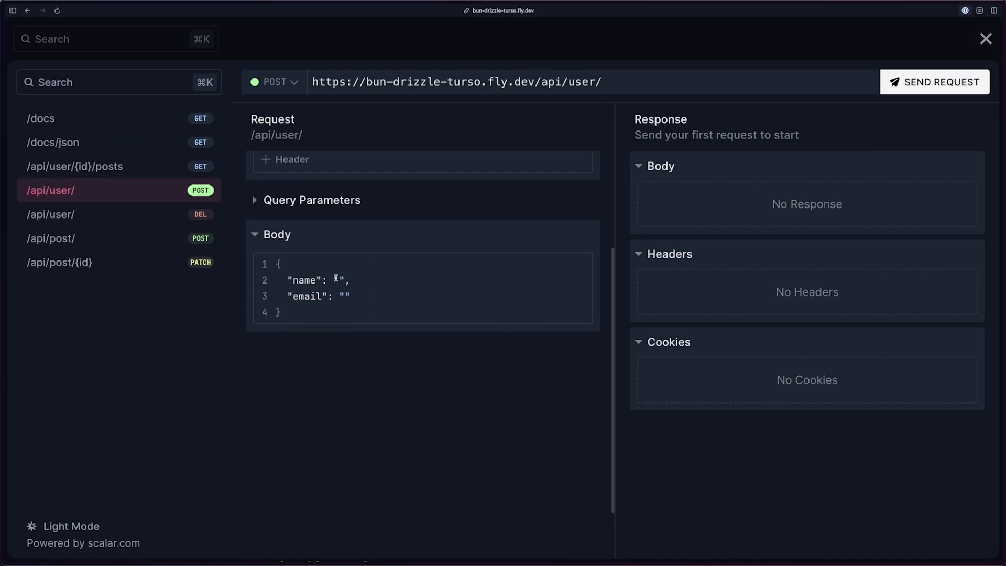
{"action": "type", "text": "CodeBrew"}
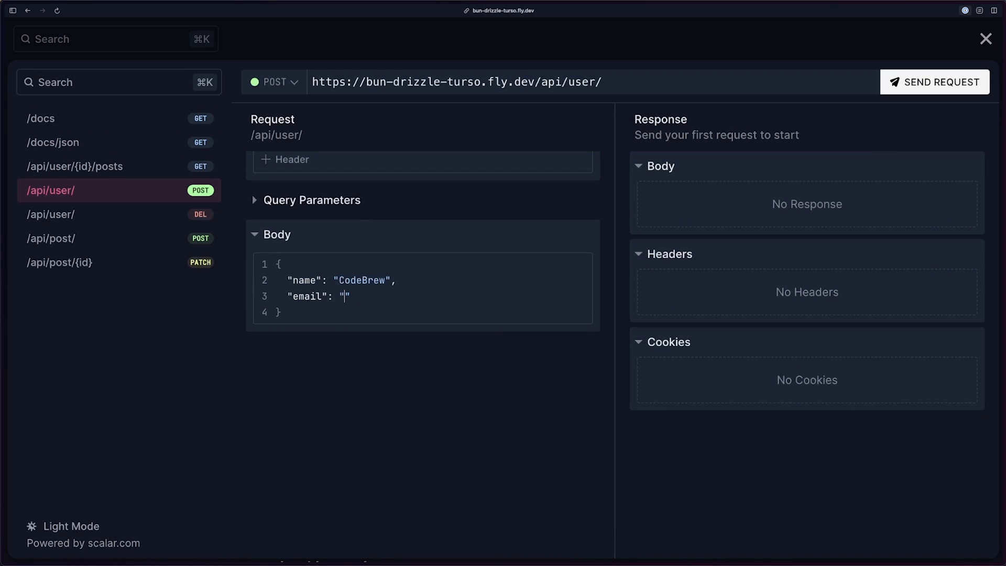
{"action": "type", "text": "codebrew"}
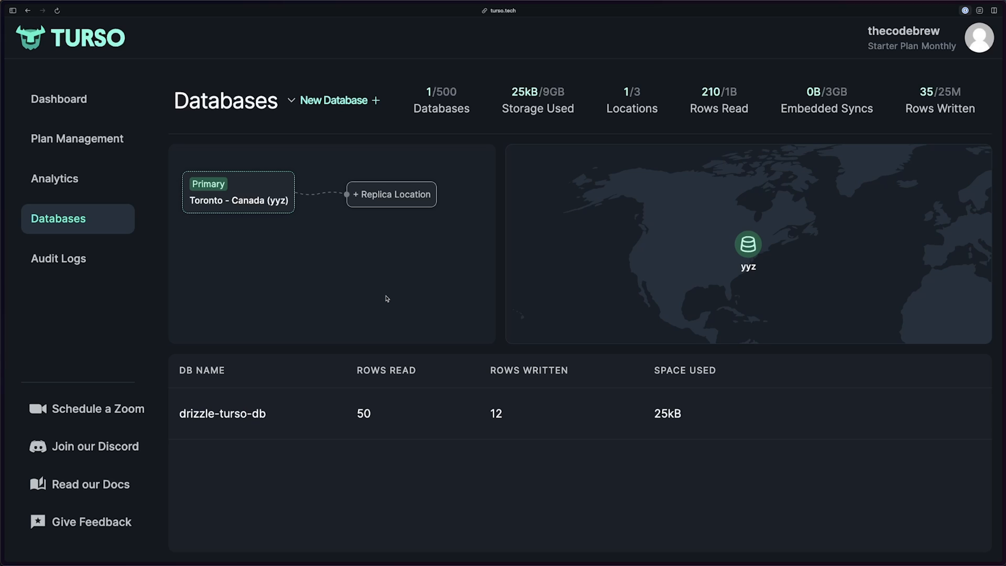
{"action": "mouse_move", "coordinate": [387, 246]}
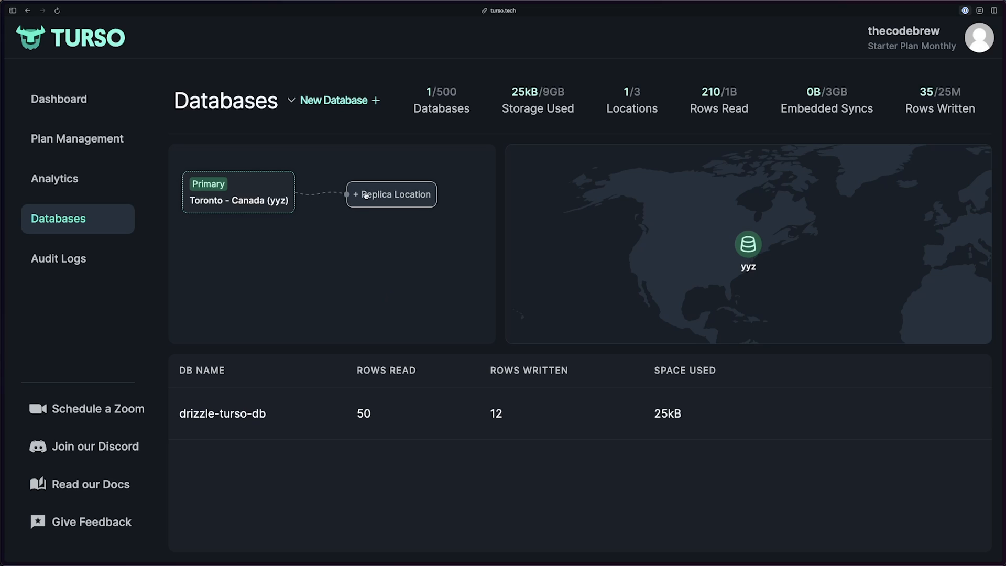
Step: Add a Tokyo - Japan (nrt) replica location to drizzle-turso-db
{"action": "left_click", "coordinate": [390, 194]}
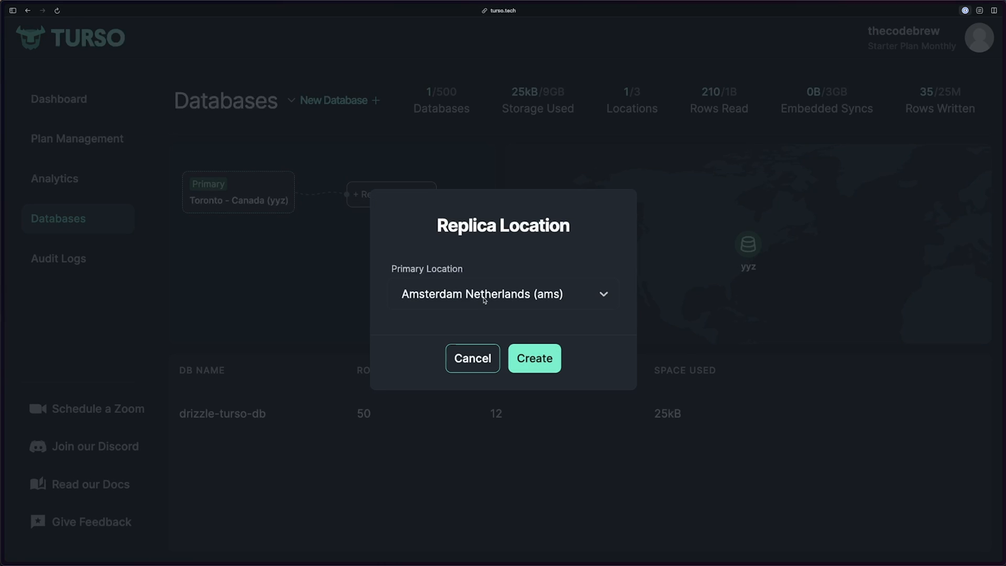
{"action": "left_click", "coordinate": [503, 294]}
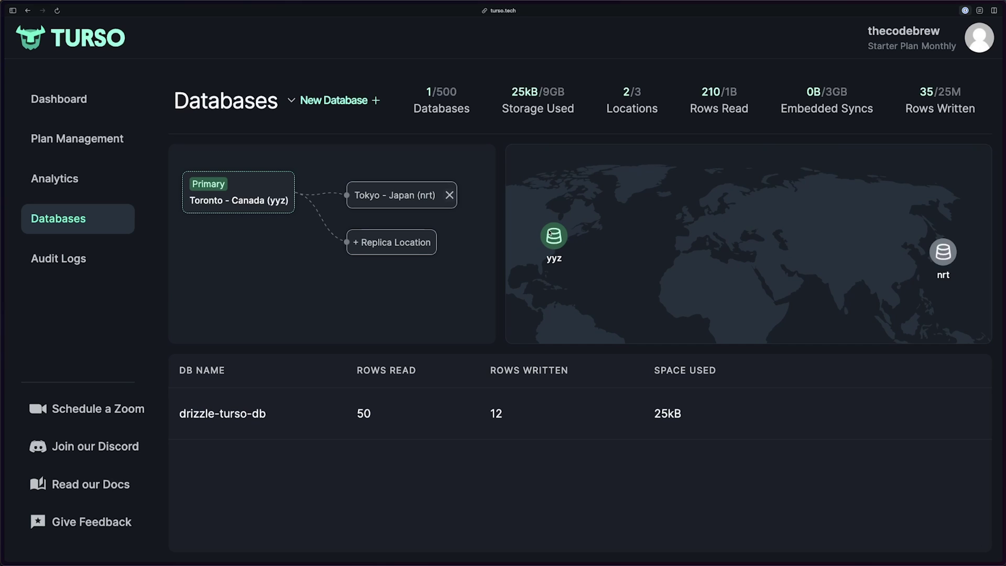
{"action": "mouse_move", "coordinate": [968, 228]}
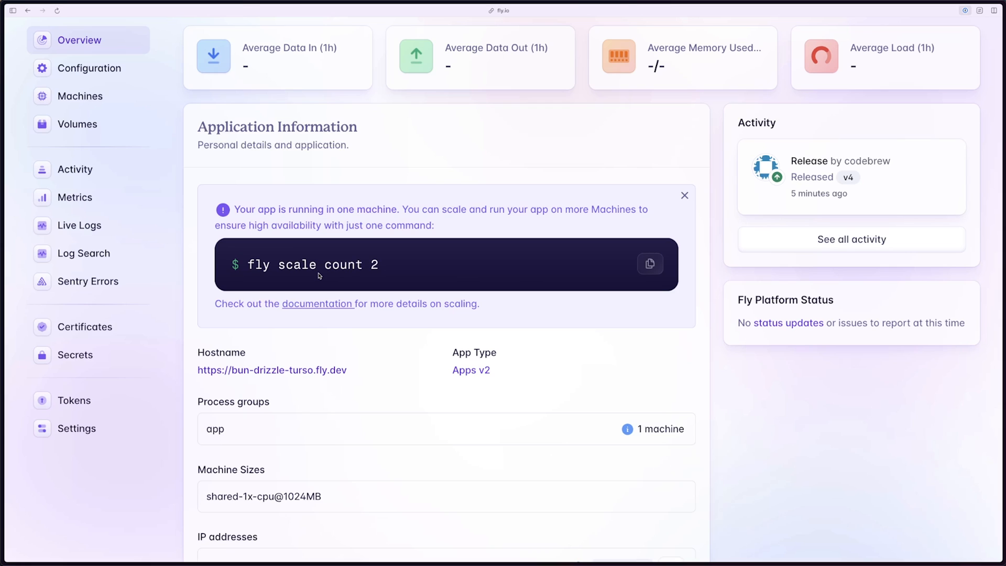
Step: View the bun-drizzle-turso app's machines, showing one machine running in Toronto (YYZ)
{"action": "left_click", "coordinate": [80, 96]}
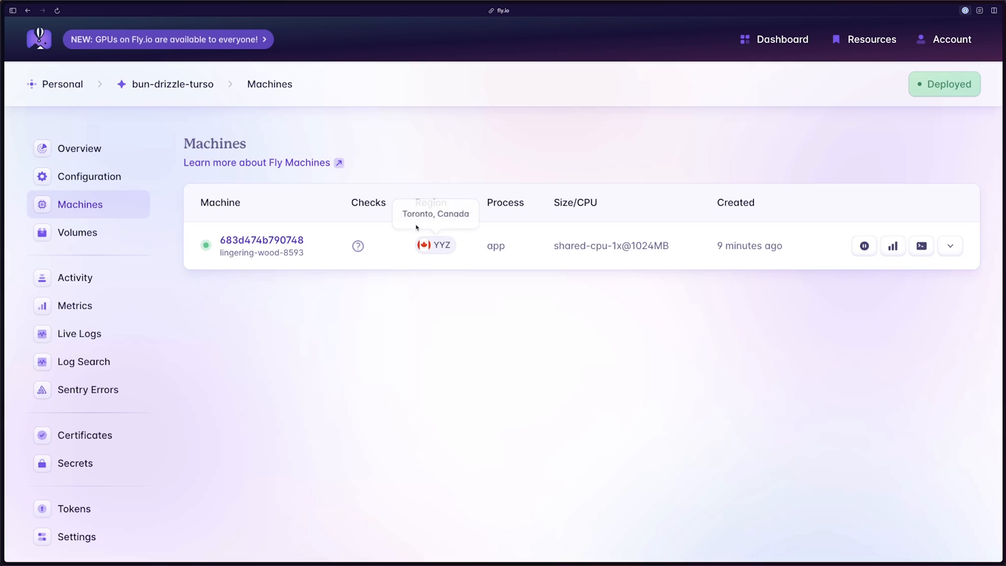
{"action": "mouse_move", "coordinate": [431, 307]}
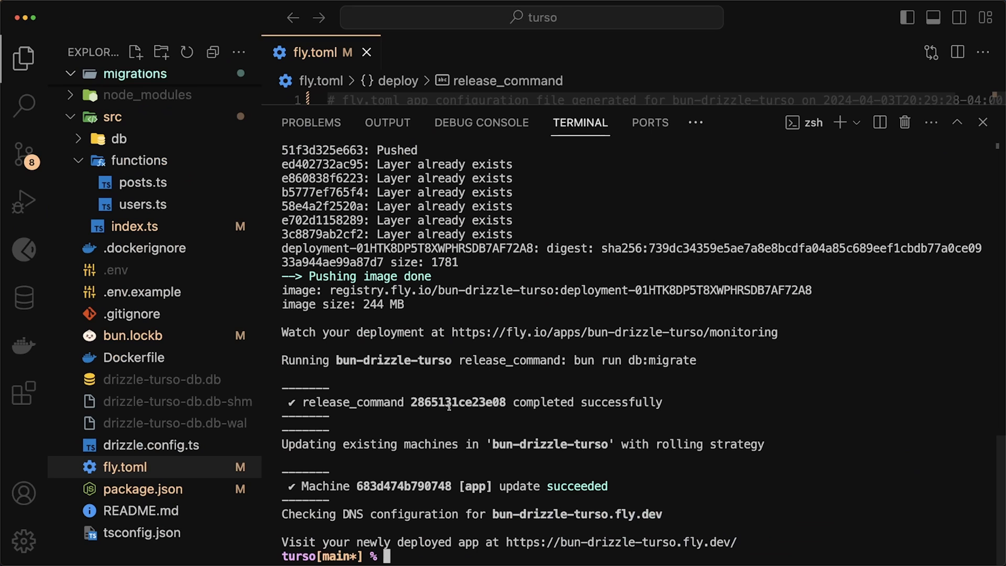
Step: Run 'fly scale count 1 --region nrt' and confirm with y to add a Tokyo machine
{"action": "type", "text": "fly scale count 1 --regi"}
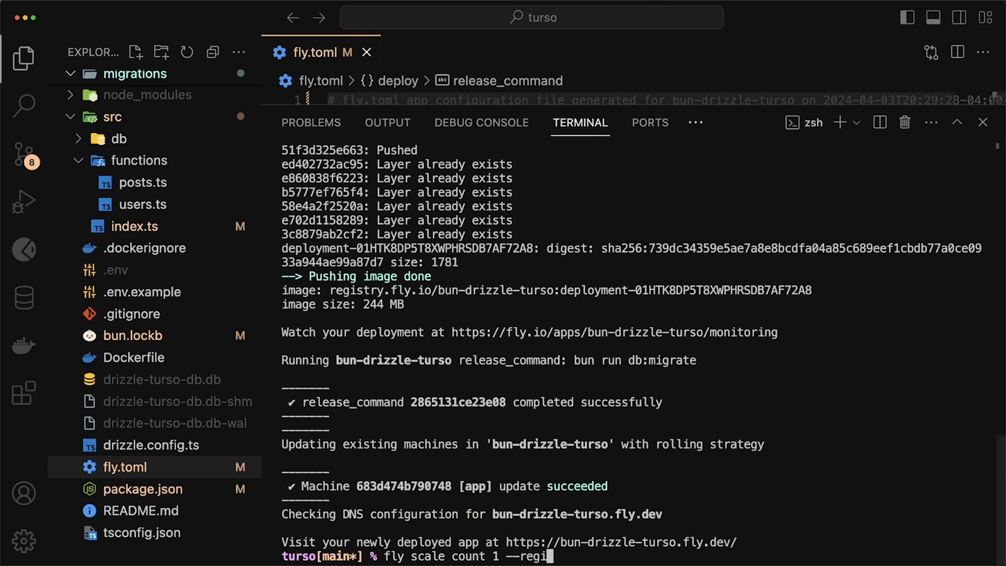
{"action": "type", "text": "on nr"}
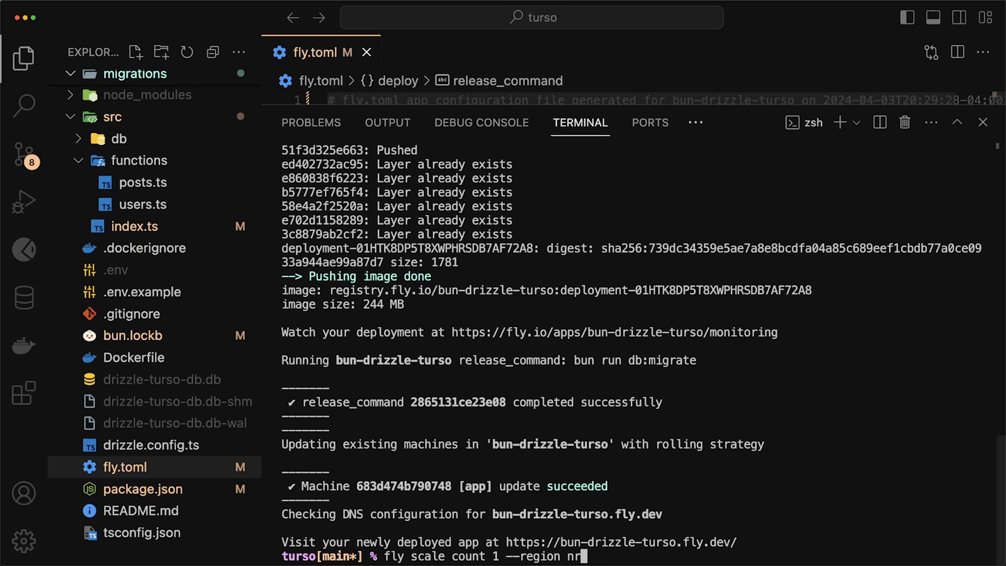
{"action": "key", "text": "Return"}
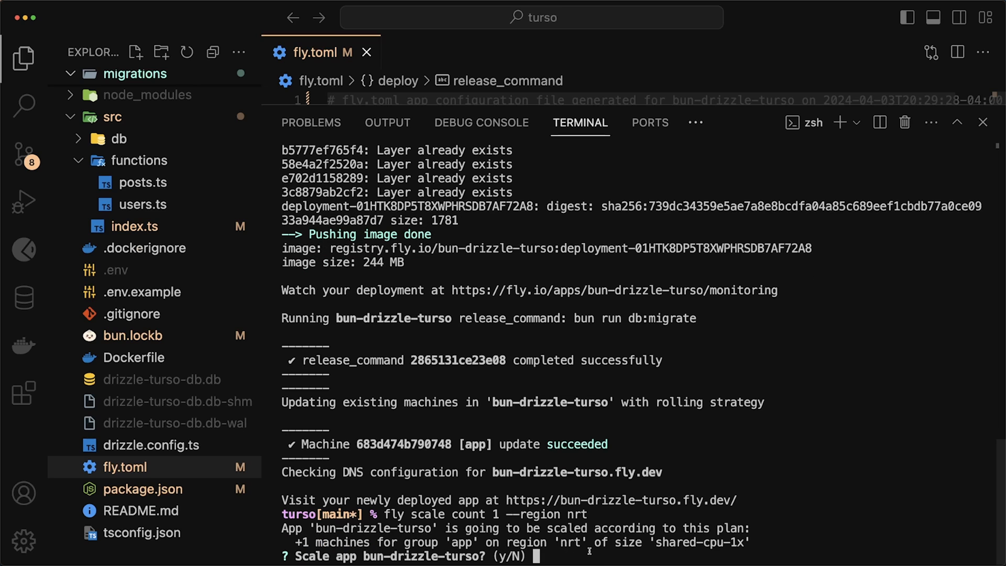
{"action": "type", "text": "y"}
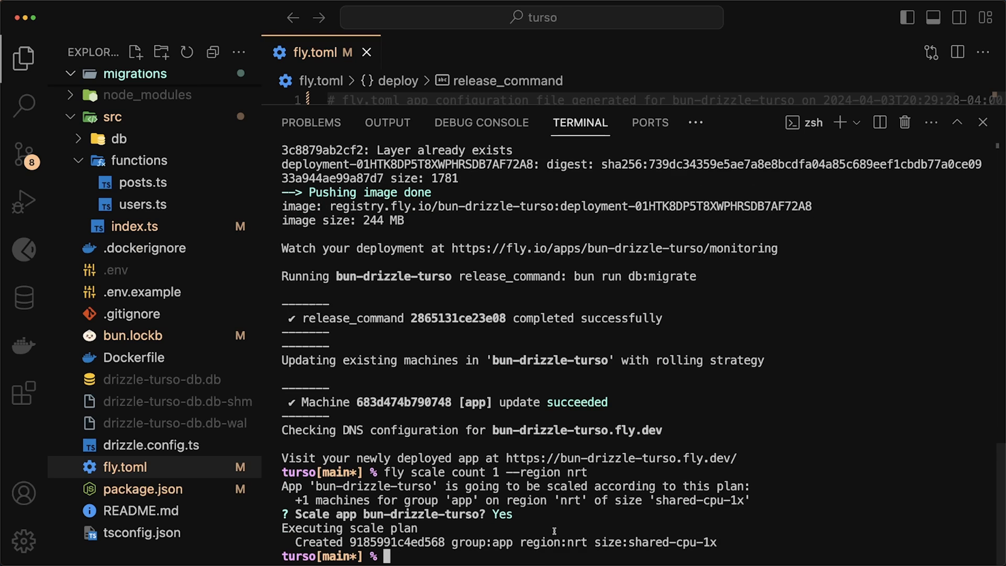
{"action": "type", "text": "fly scale"}
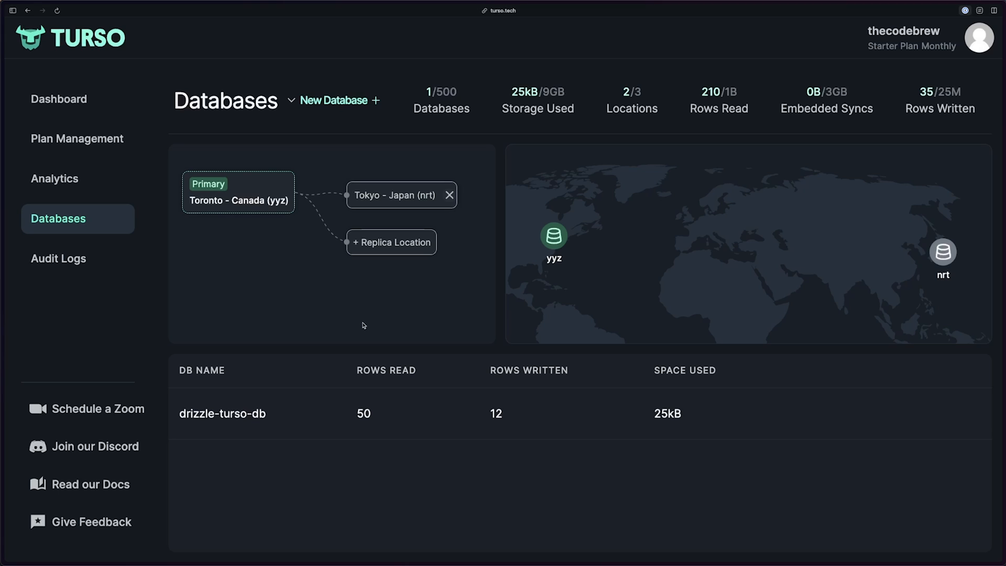
{"action": "mouse_move", "coordinate": [559, 240]}
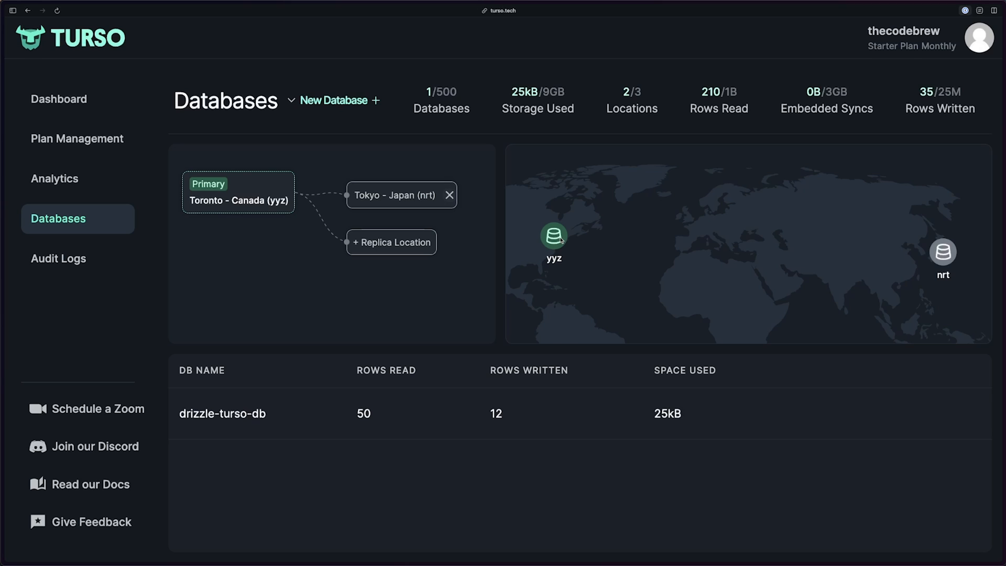
{"action": "mouse_move", "coordinate": [864, 257]}
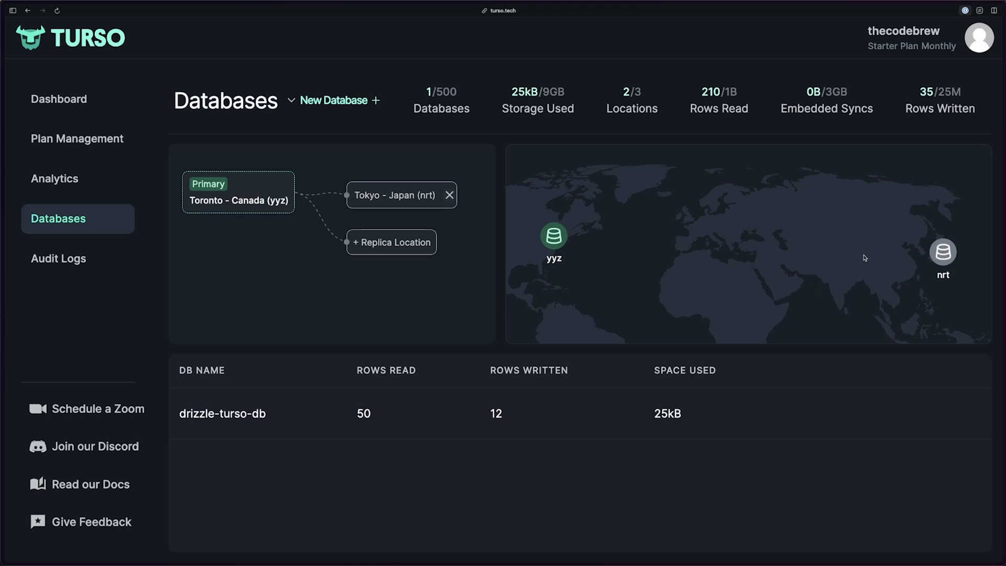
{"action": "mouse_move", "coordinate": [748, 238]}
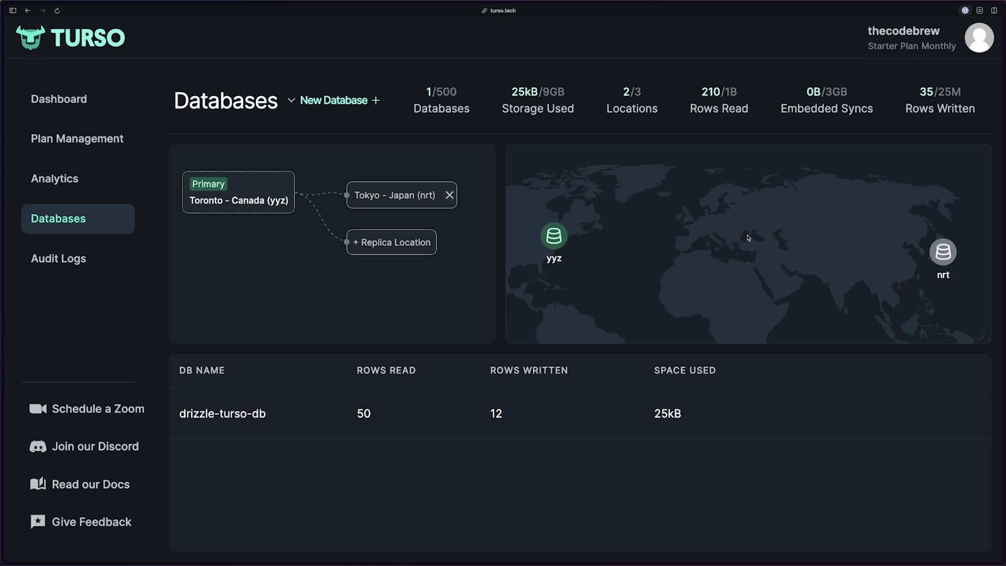